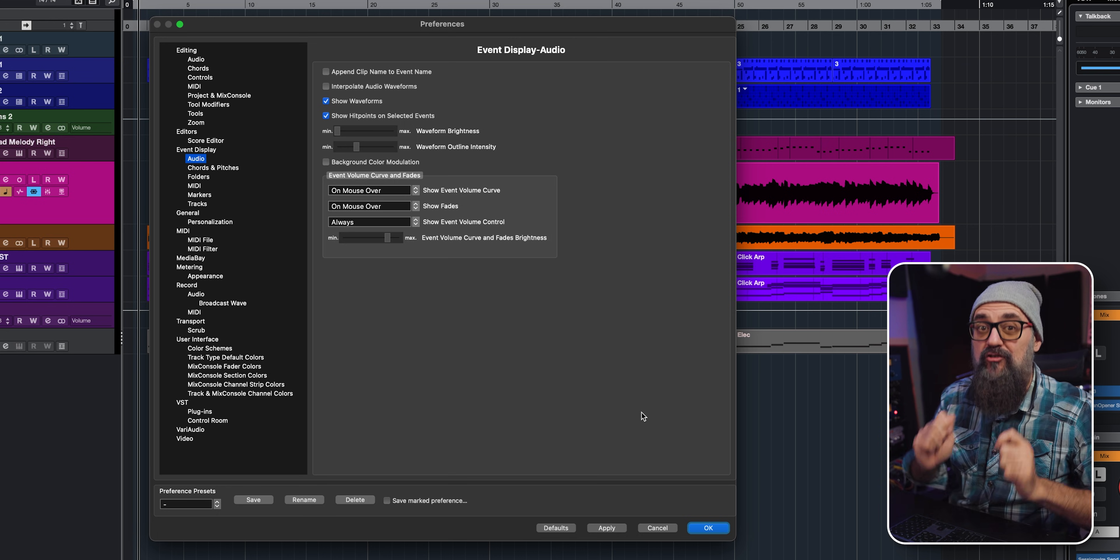
mouse_move(195, 148)
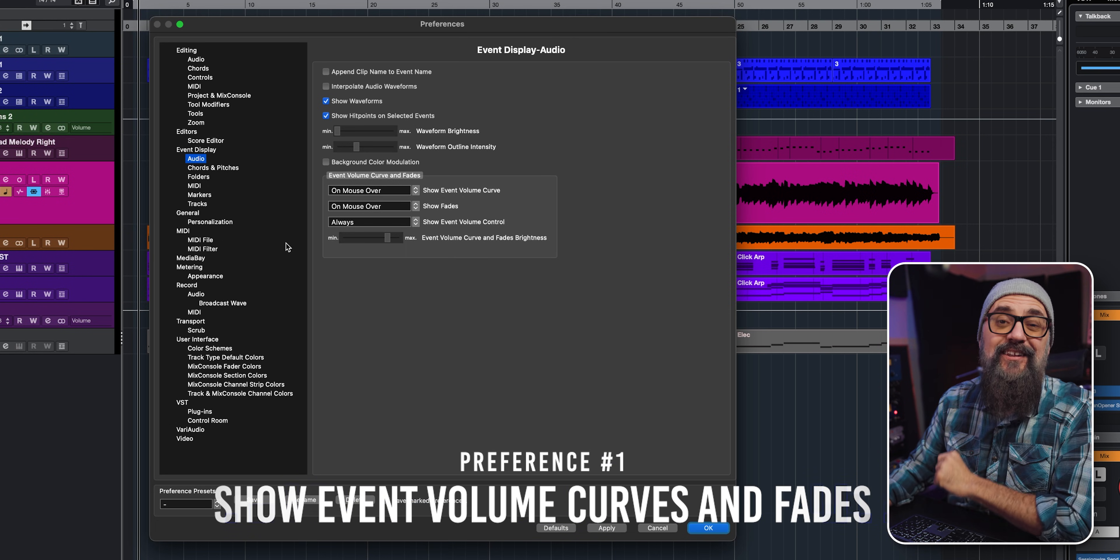
- Review the event and audio display options, then bring up the Cubase application menu
click(196, 150)
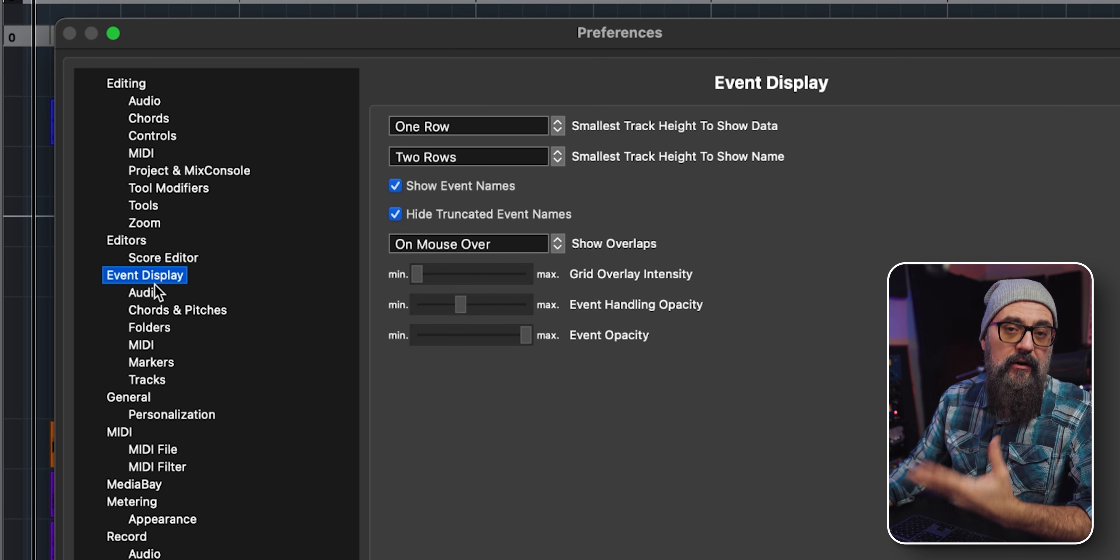
click(144, 293)
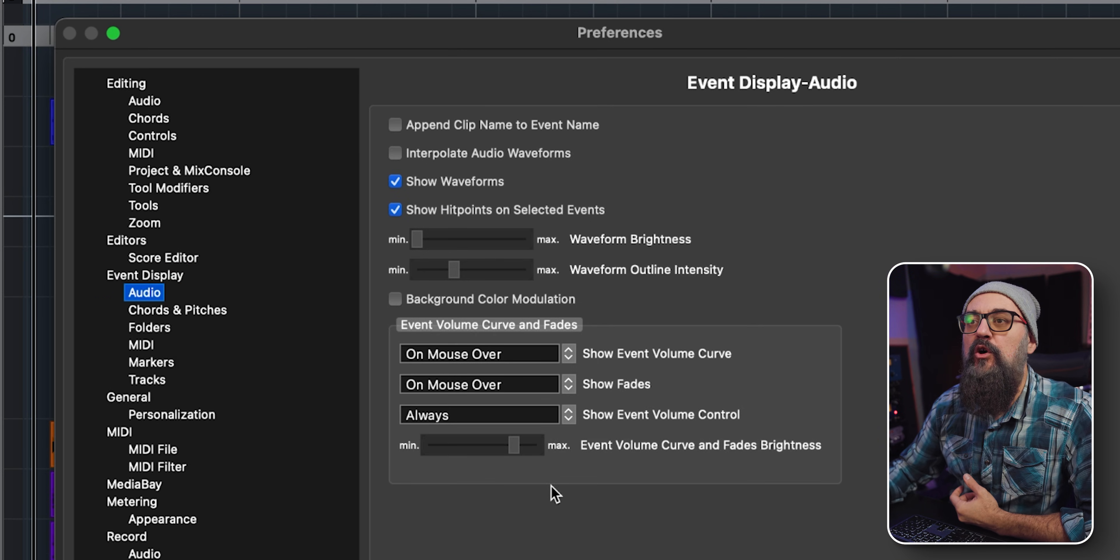
mouse_move(482, 331)
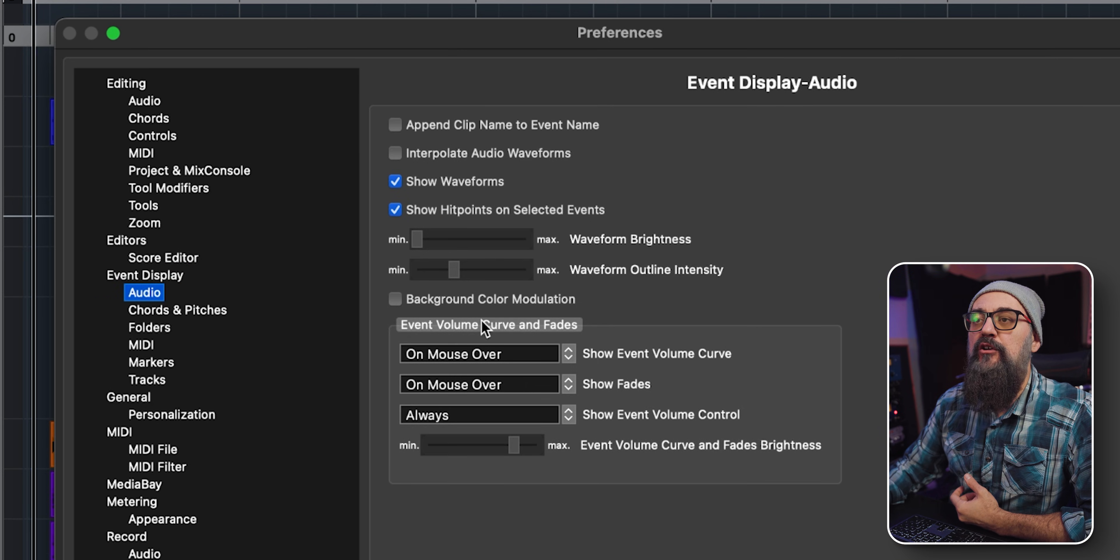
mouse_move(605, 339)
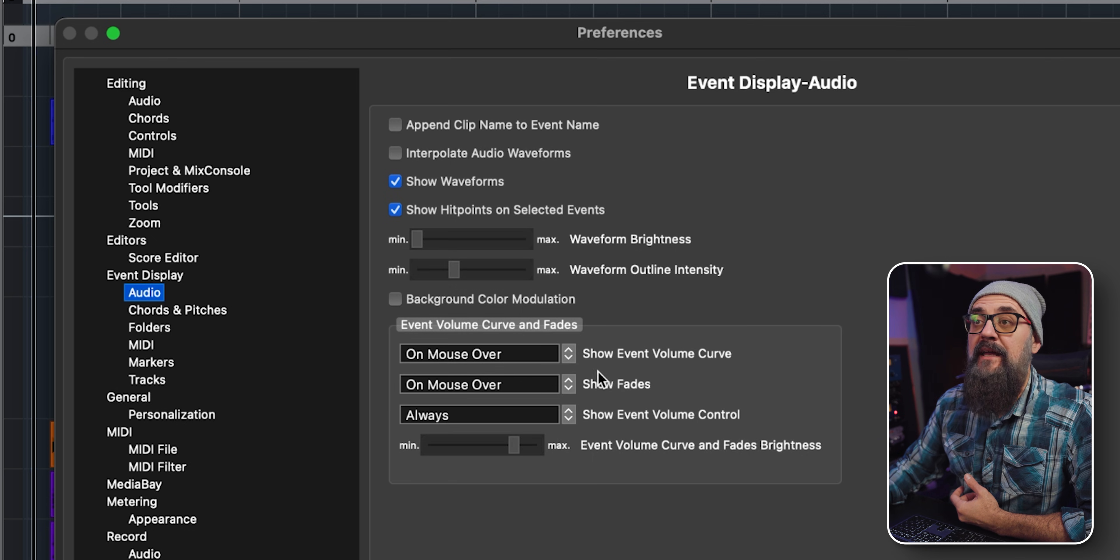
mouse_move(636, 397)
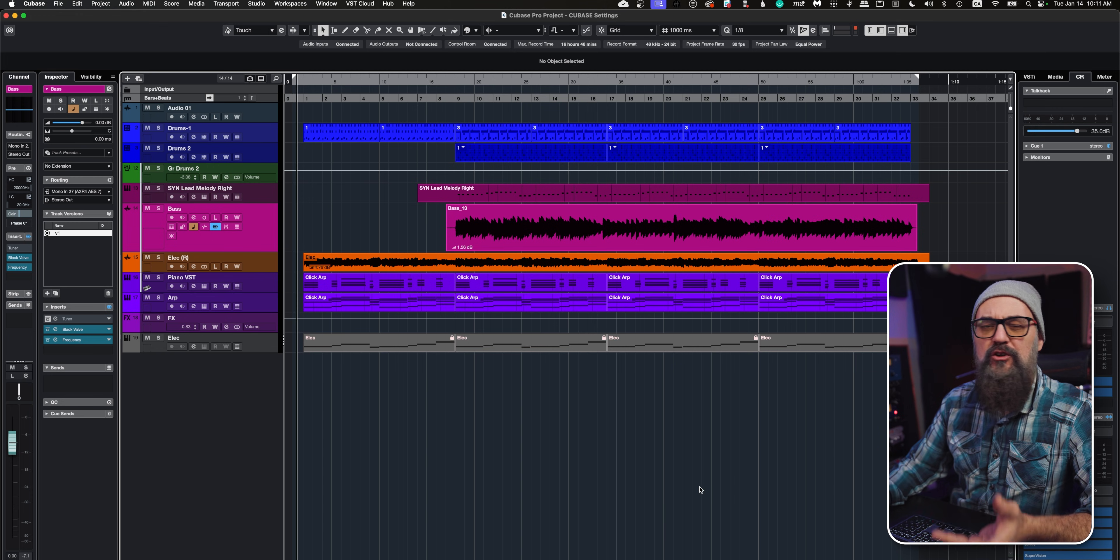
mouse_move(663, 377)
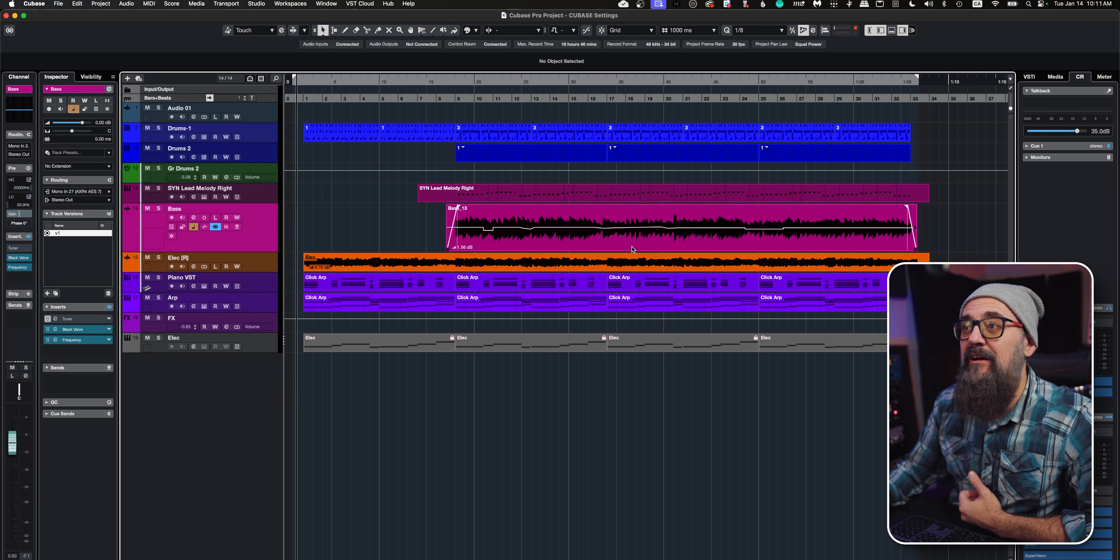
mouse_move(568, 239)
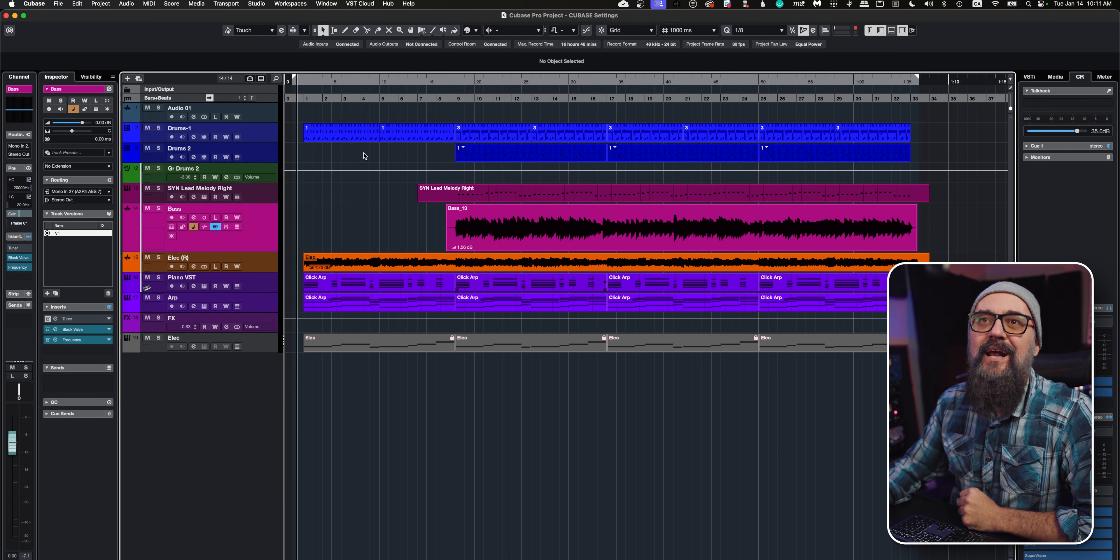
click(34, 4)
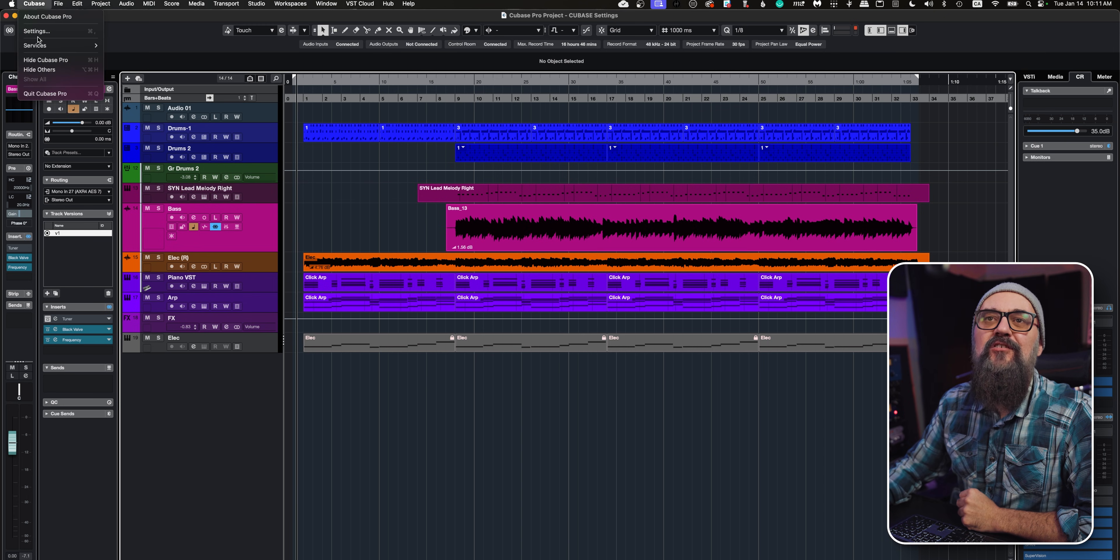
- Set Show Event Volume Curves to Always in Settings and confirm with OK
click(37, 32)
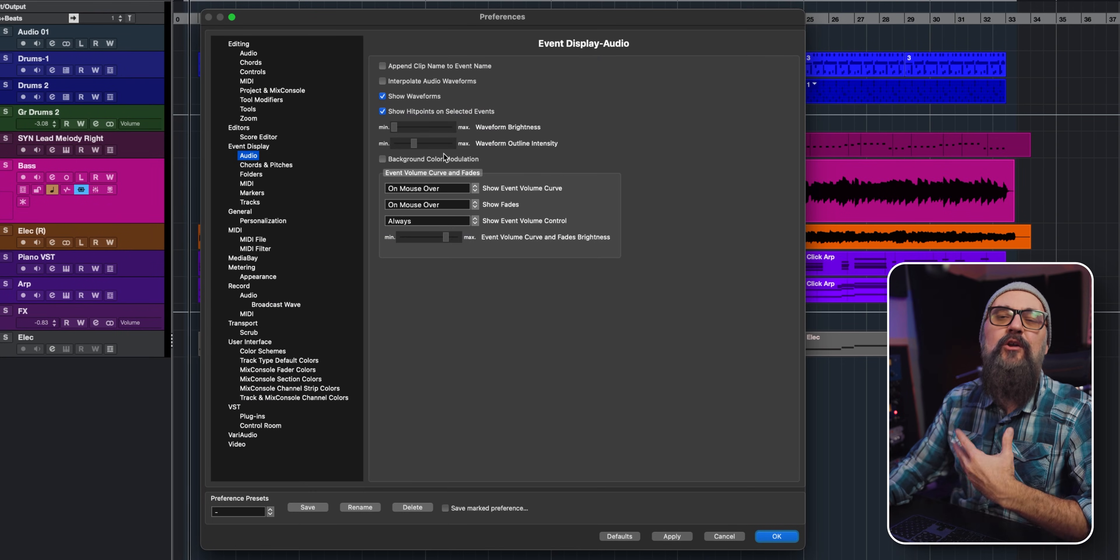
mouse_move(266, 162)
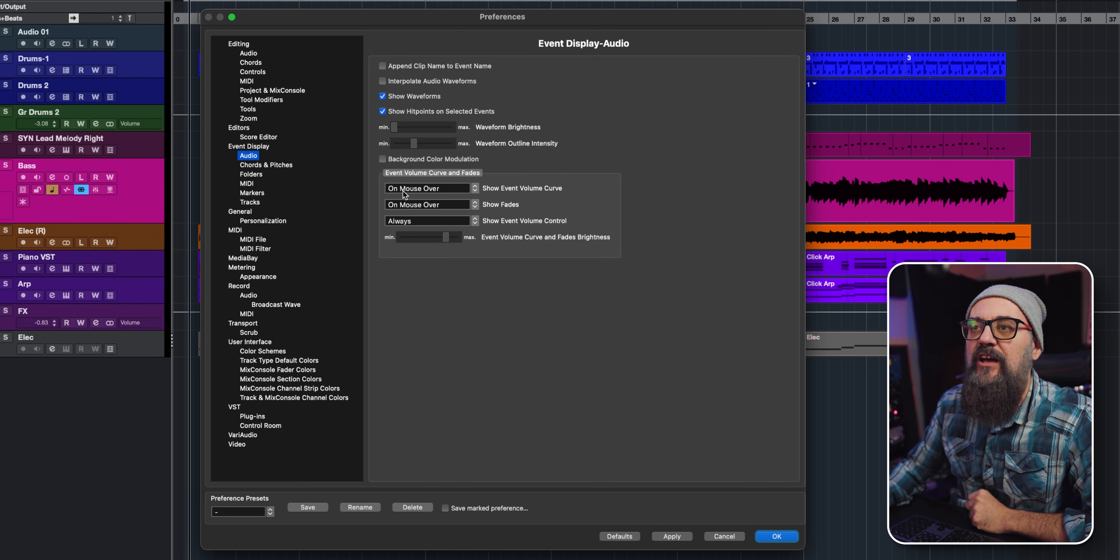
click(427, 188)
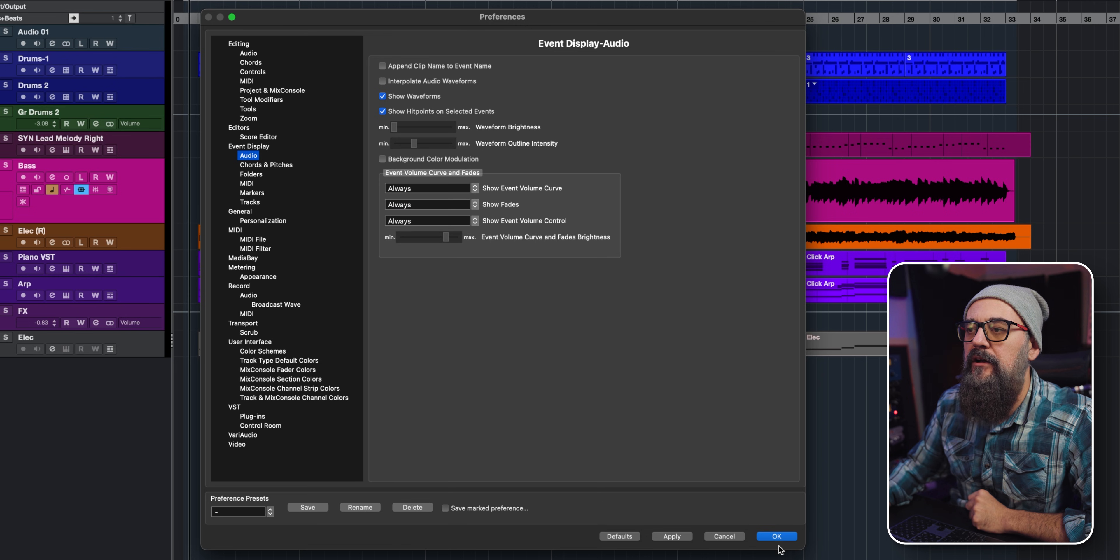
click(777, 545)
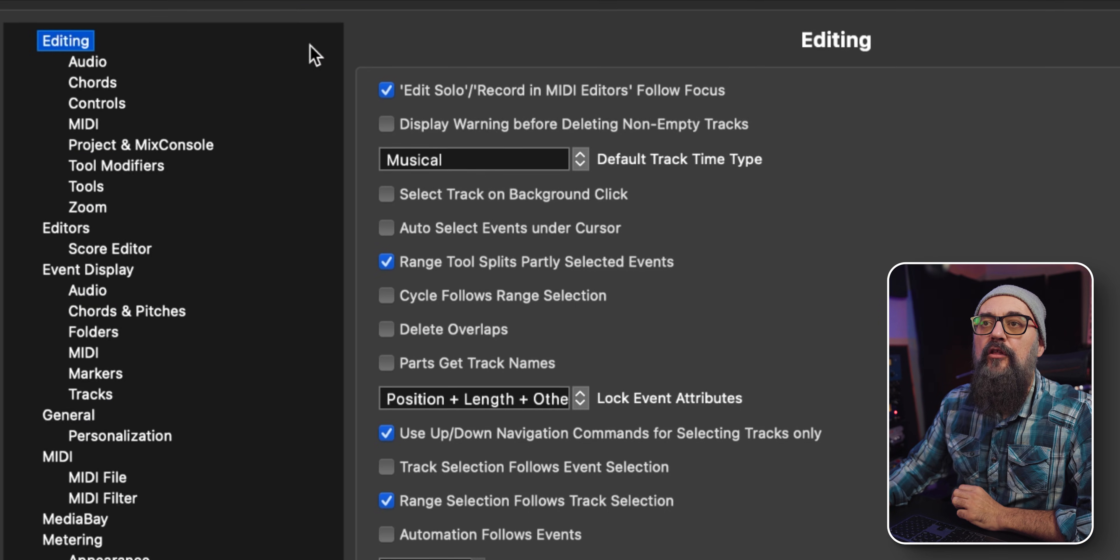
- Show the general Editing options in Preferences
click(140, 145)
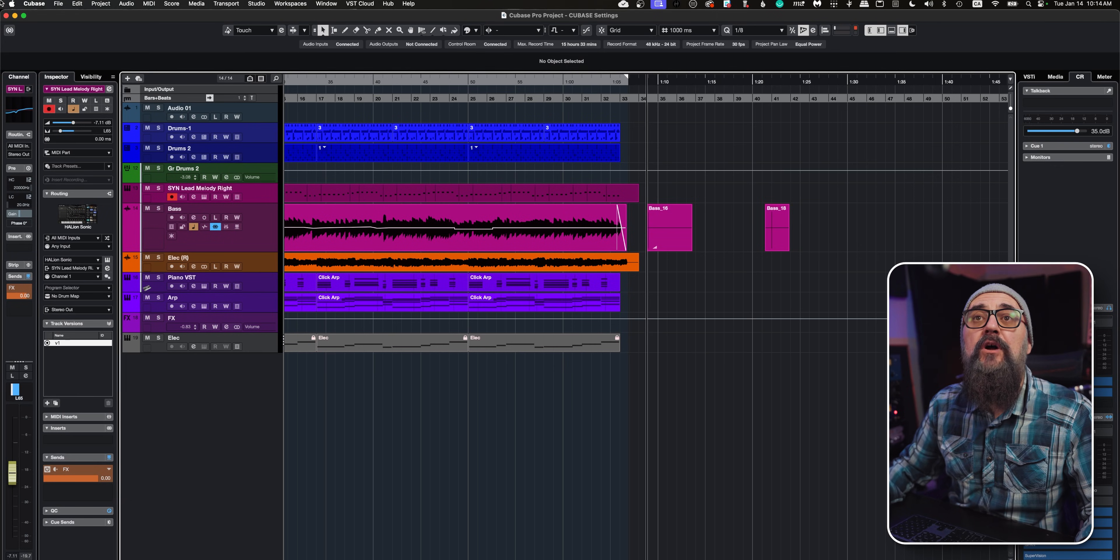
- In Editing > Project & MixConsole, stop selected audio tracks from arming for recording
click(34, 4)
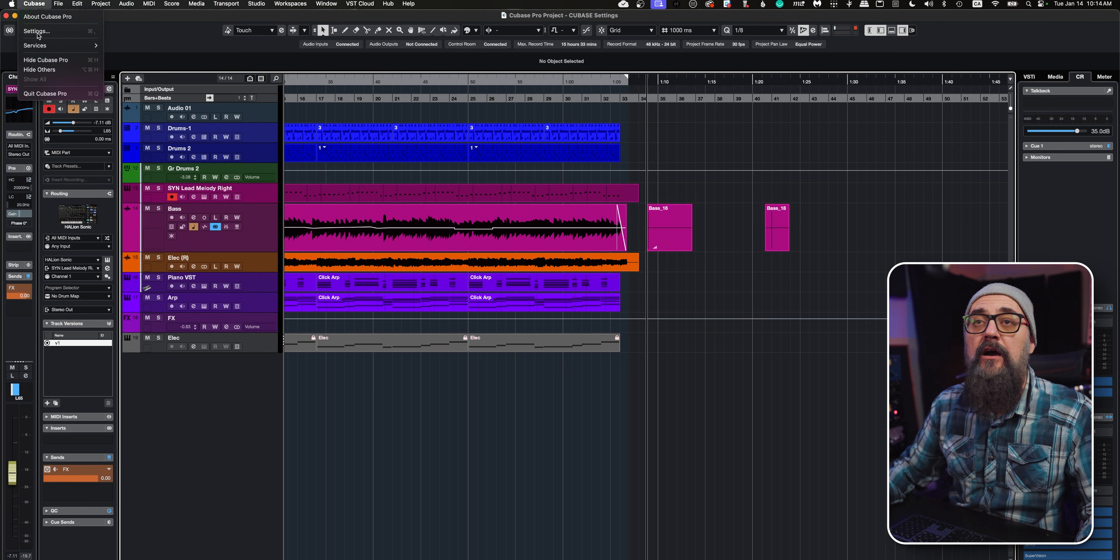
click(37, 31)
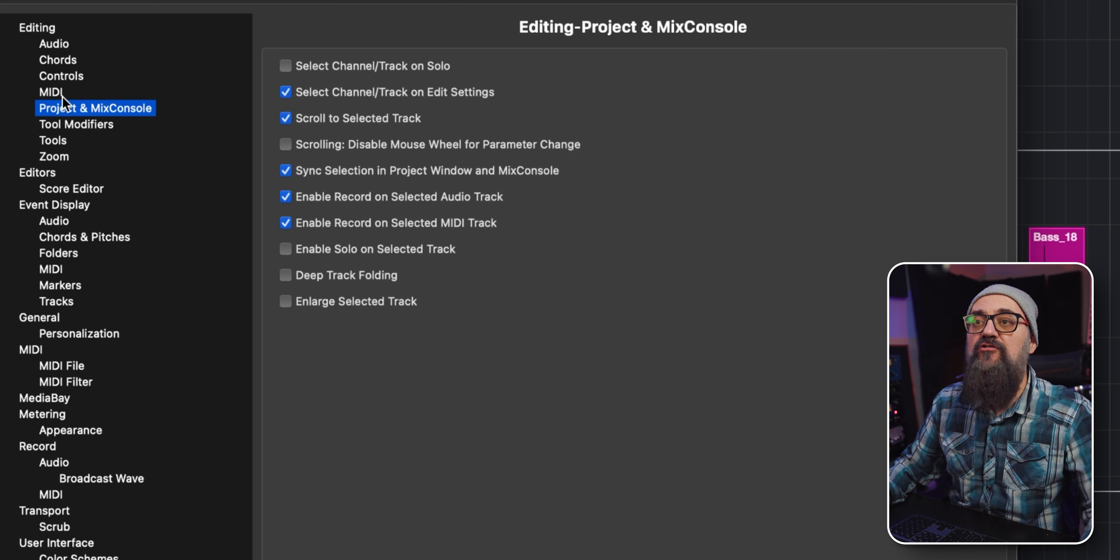
click(286, 197)
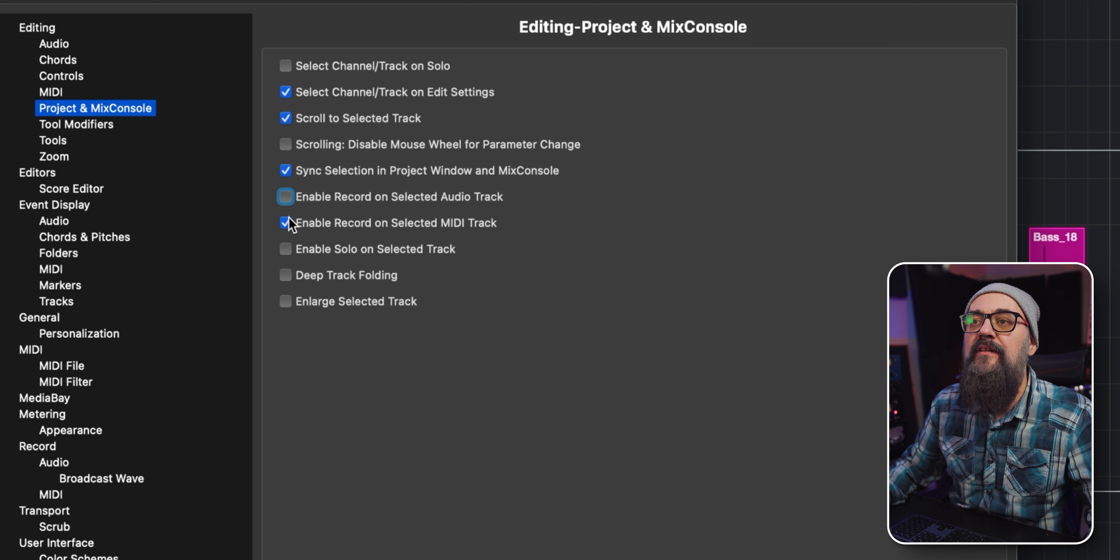
click(285, 223)
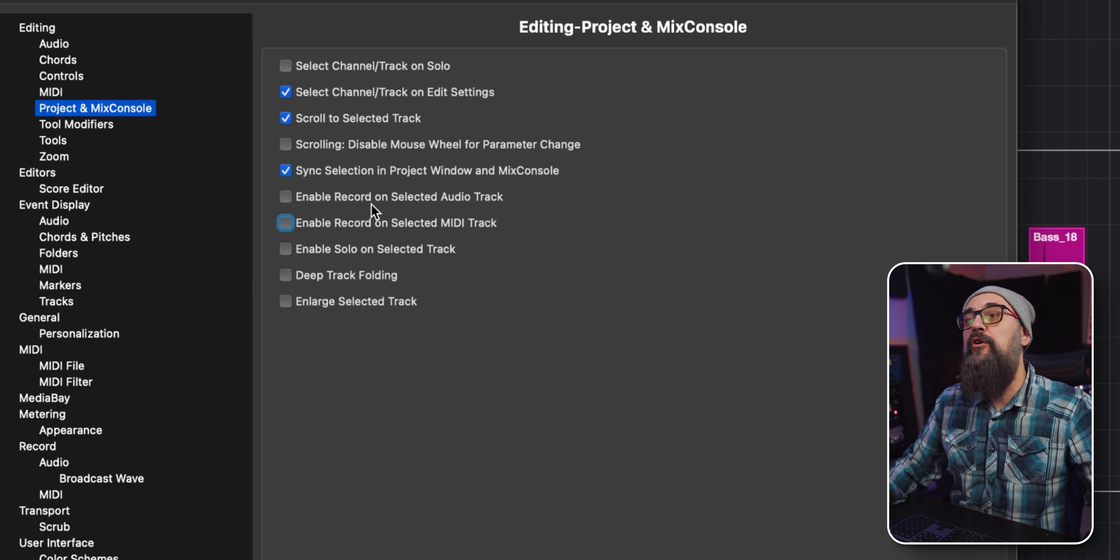
mouse_move(410, 241)
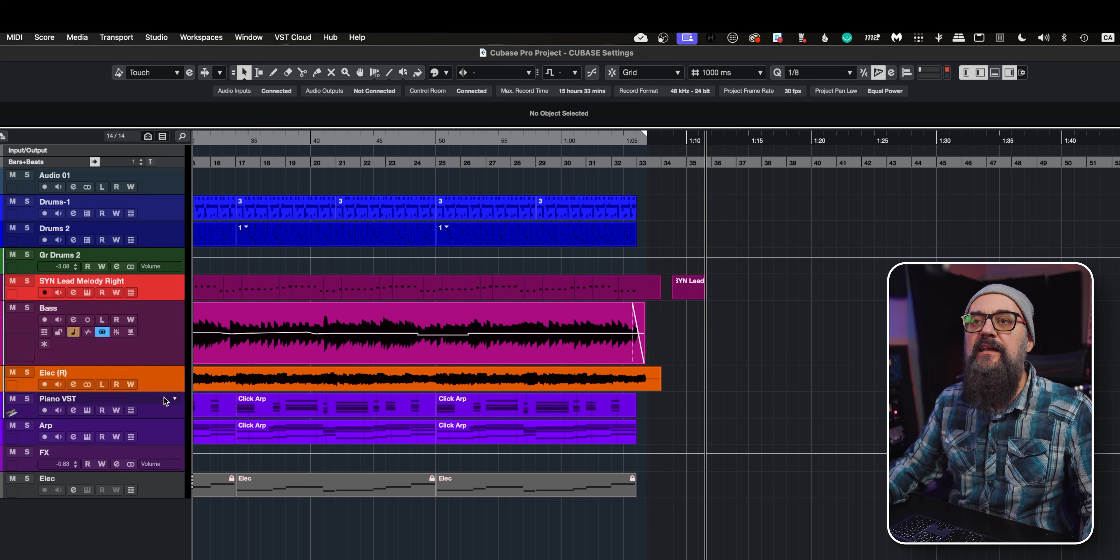
click(34, 4)
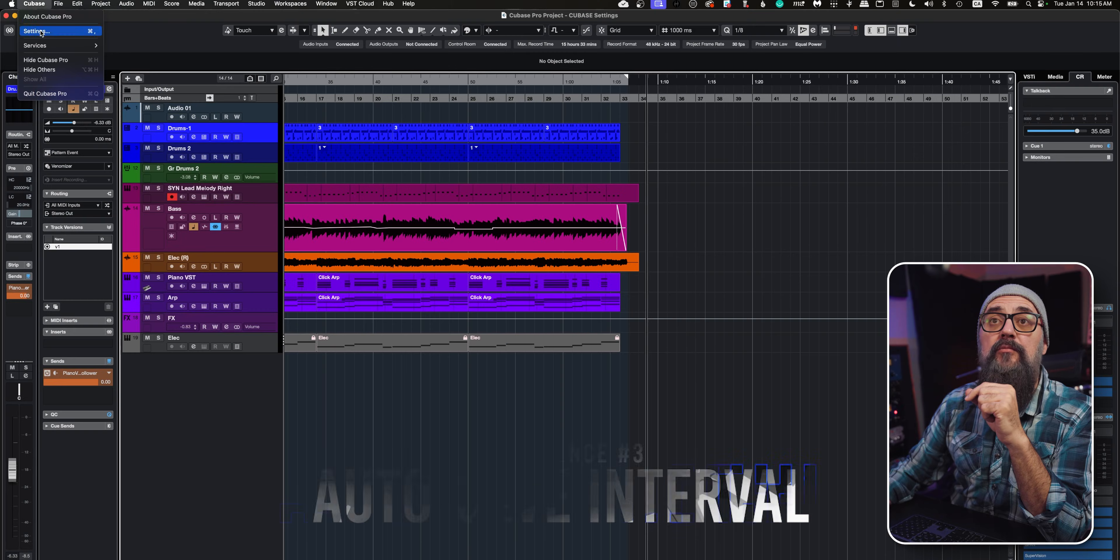
- Enable Auto Save on the General preferences page, keeping the 5.0 min interval
click(38, 31)
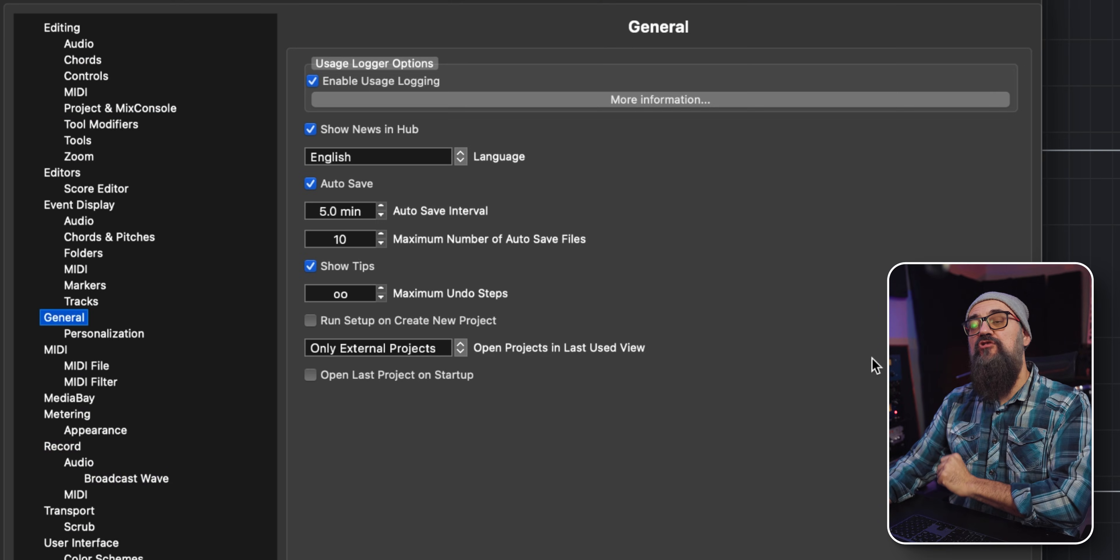
click(311, 184)
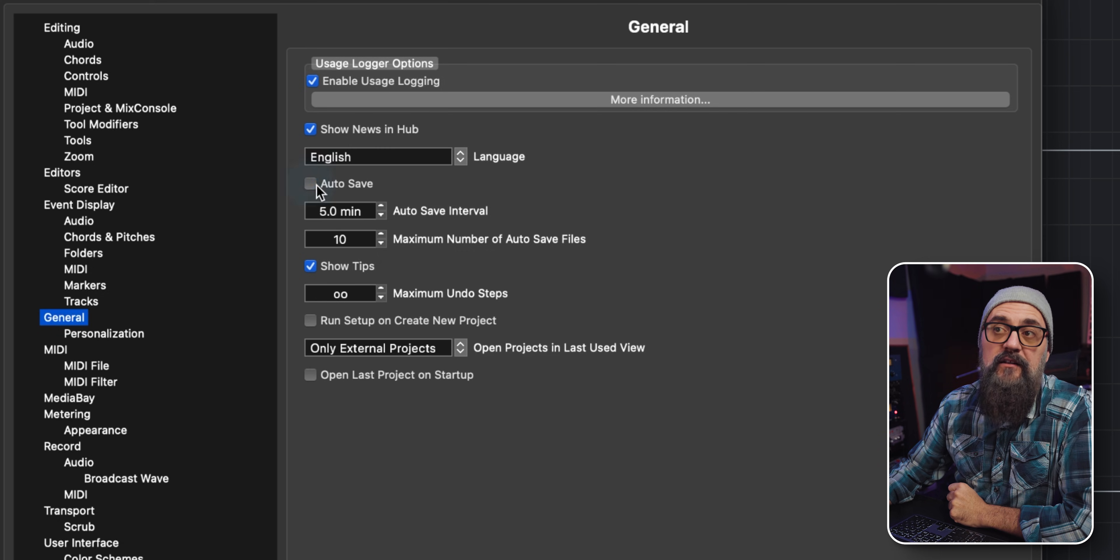
click(310, 185)
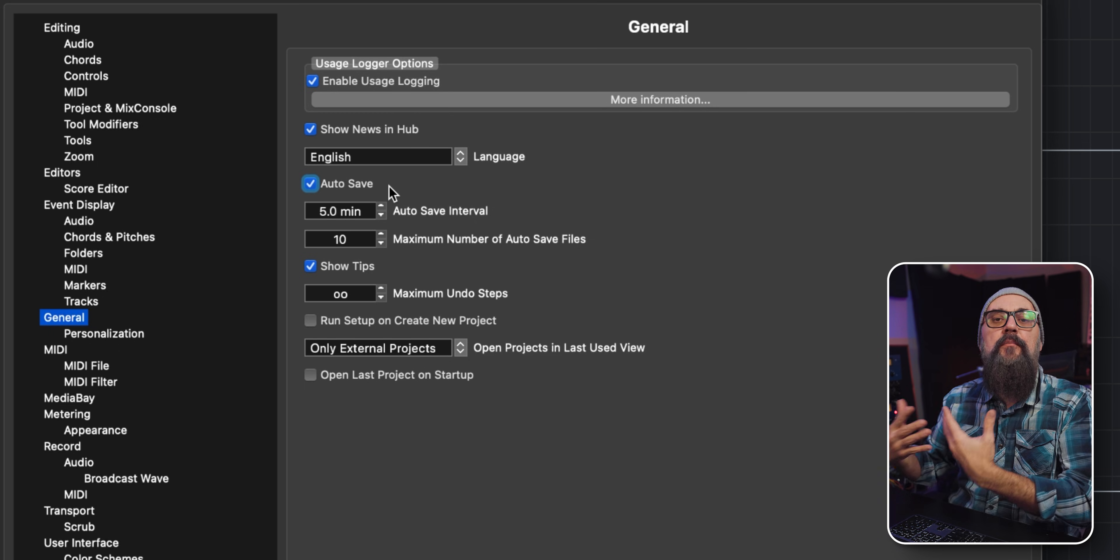
mouse_move(370, 222)
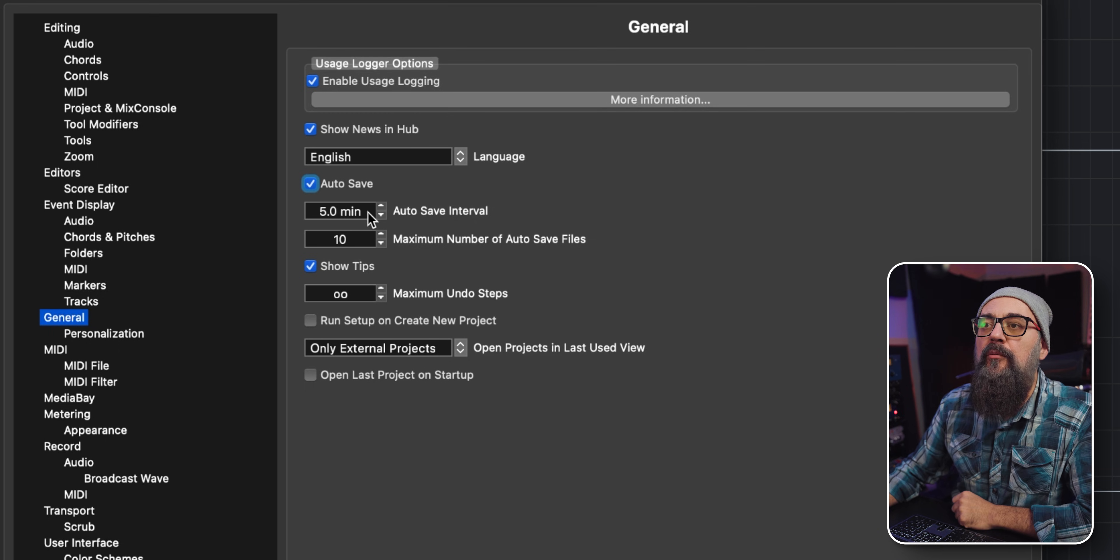
mouse_move(350, 224)
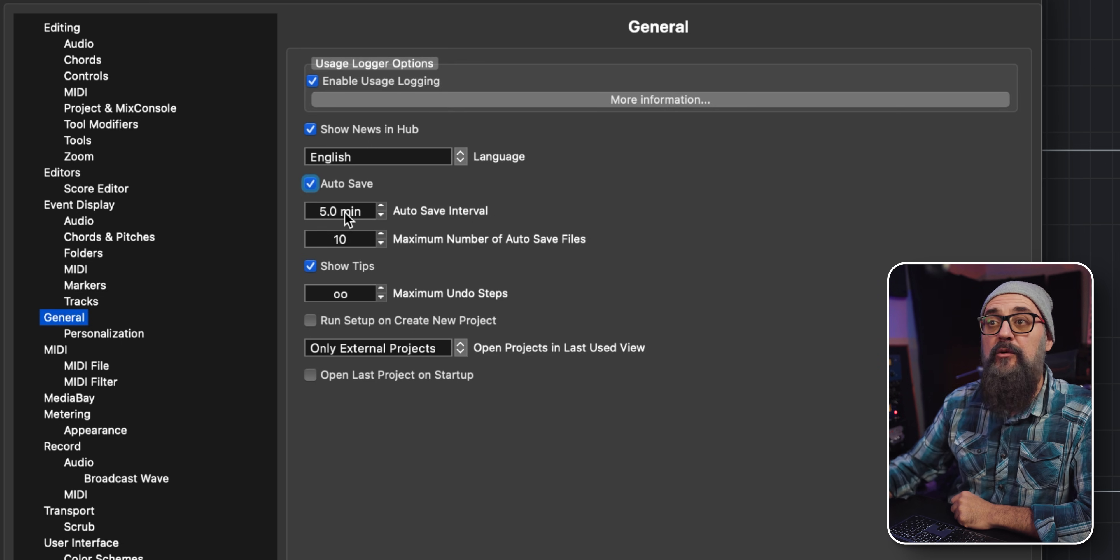
mouse_move(517, 217)
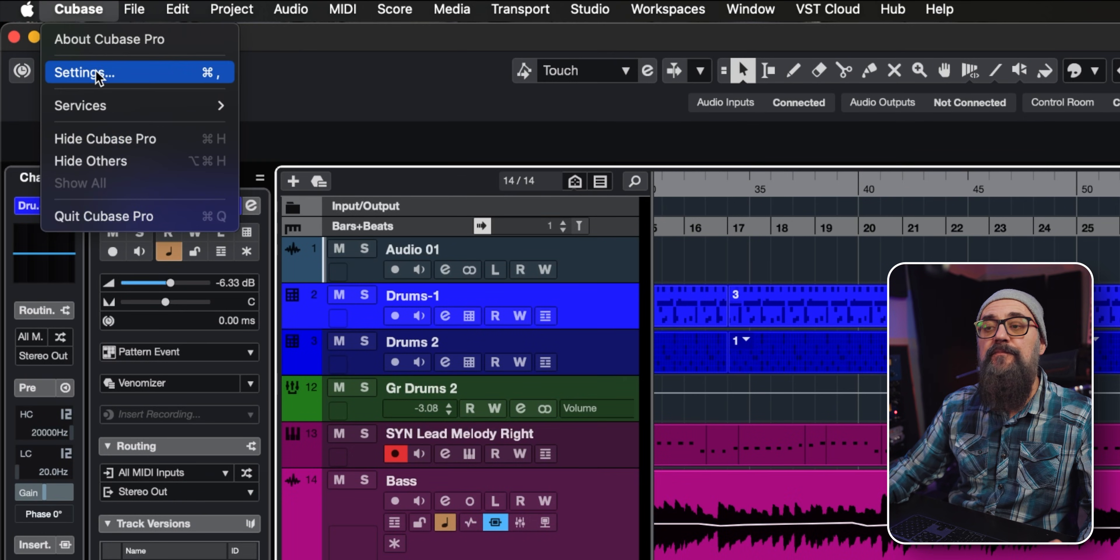
- Uncheck 'Use Up/Down Navigation Commands for Selecting Tracks only' on the Editing page
click(82, 72)
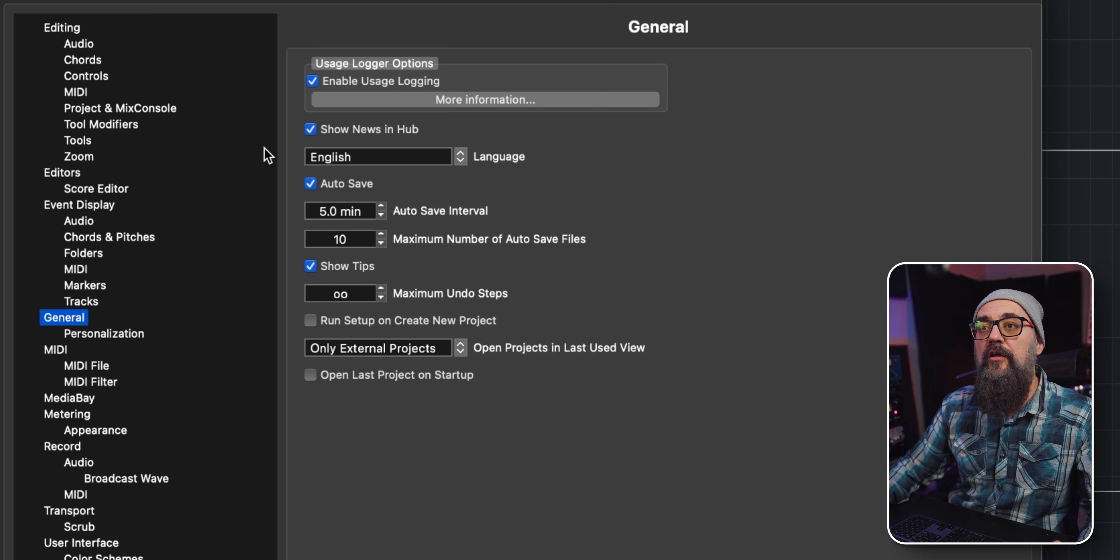
click(62, 28)
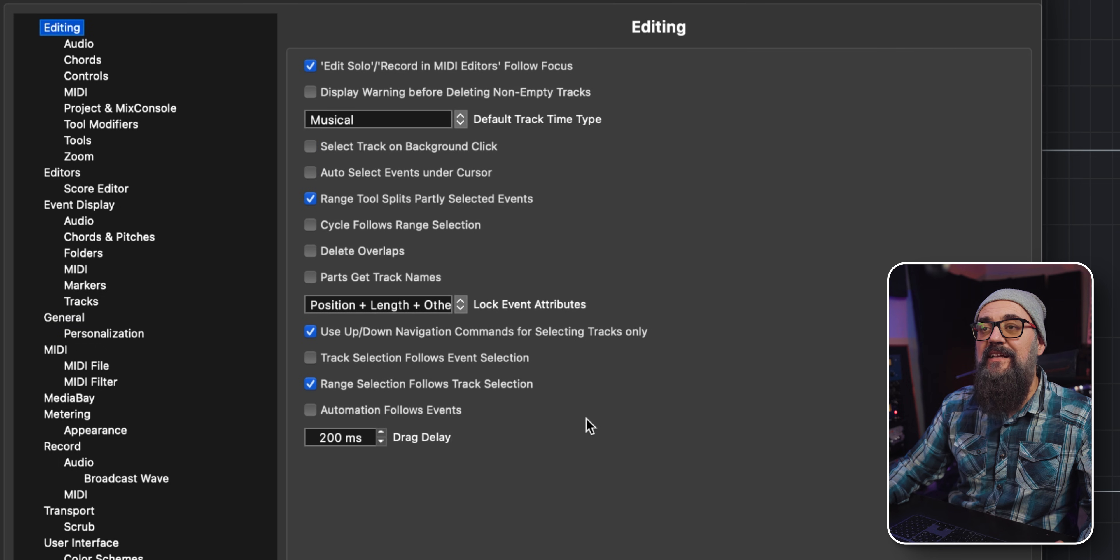
mouse_move(408, 345)
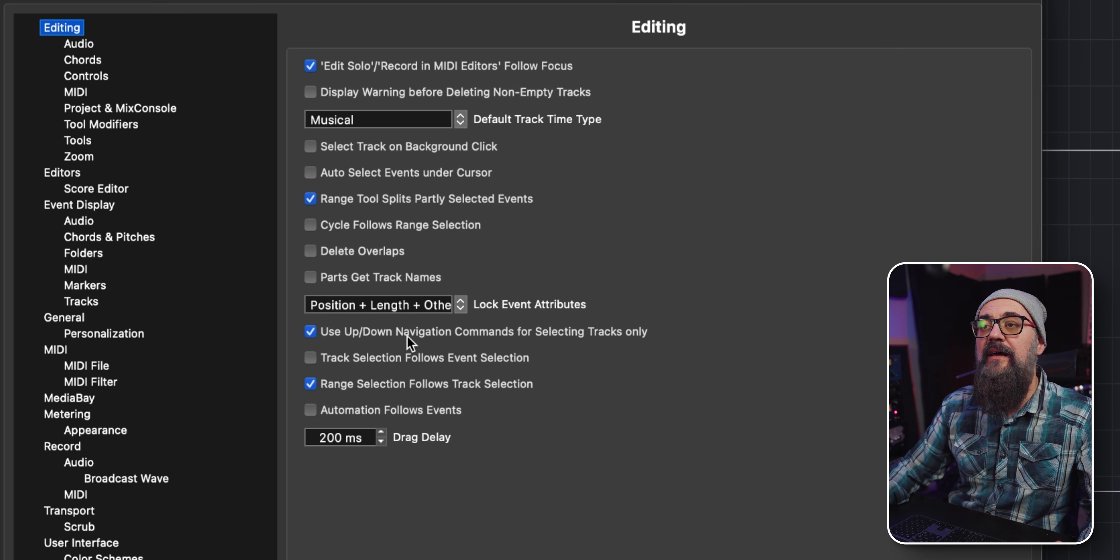
mouse_move(415, 344)
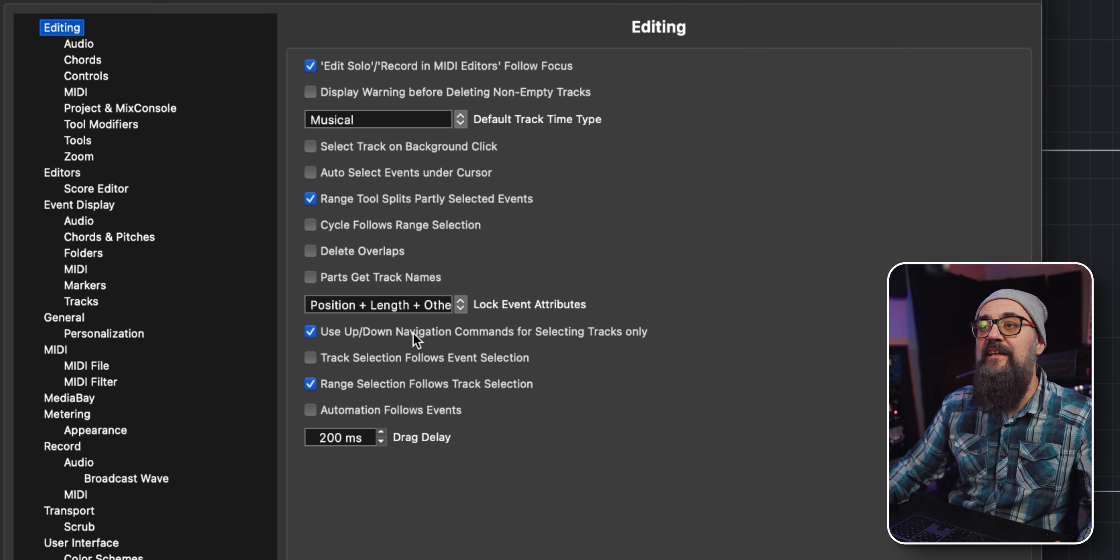
click(310, 332)
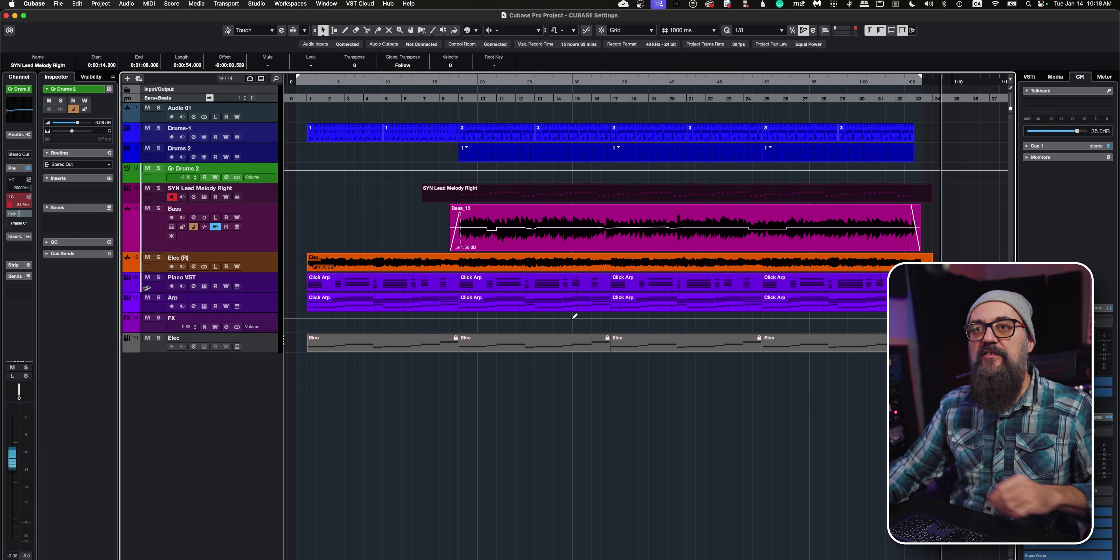
mouse_move(266, 167)
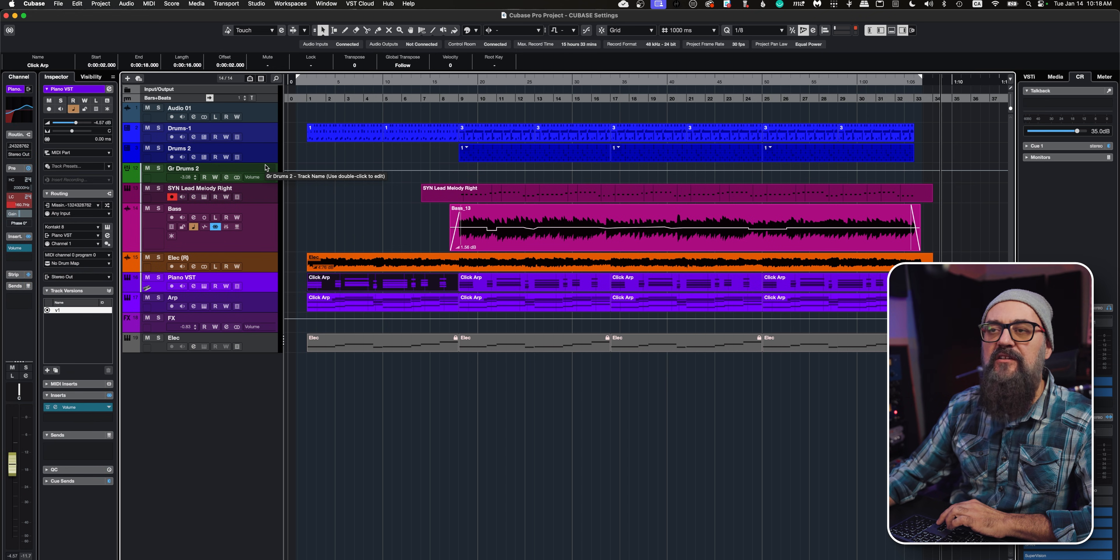
- Select a track in the project window to test up/down track navigation
click(200, 188)
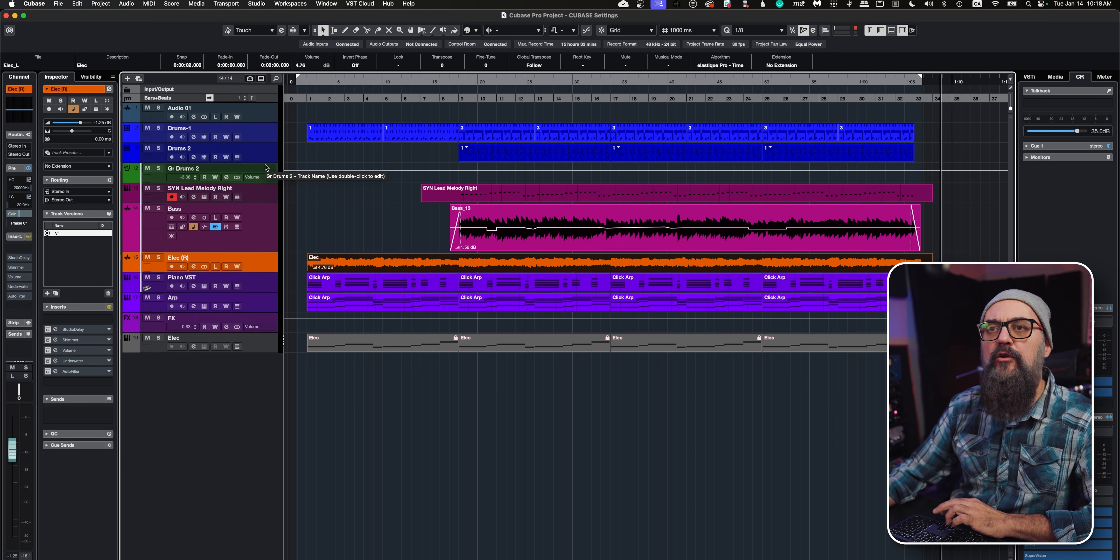
mouse_move(666, 162)
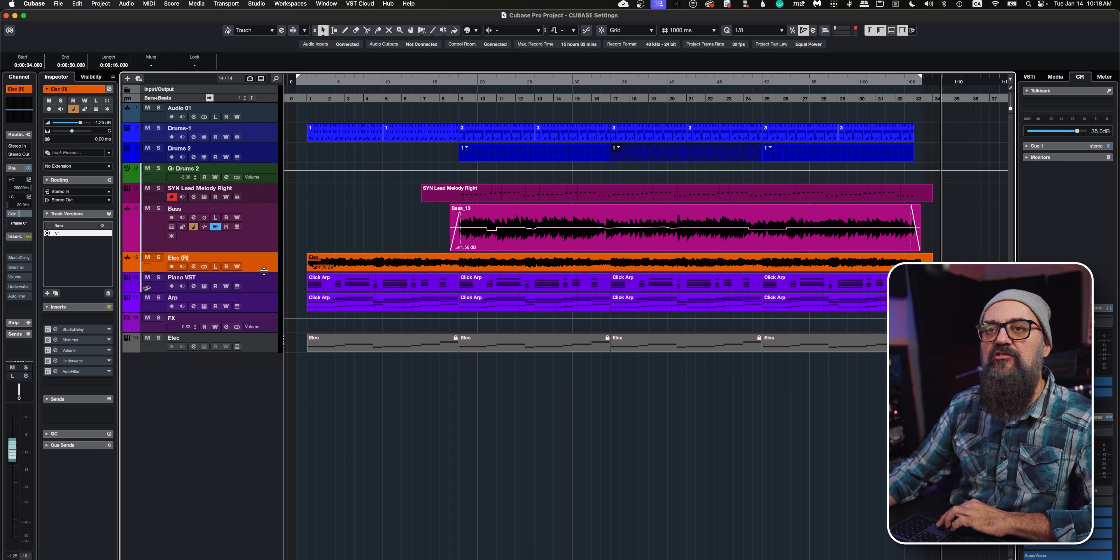
click(200, 188)
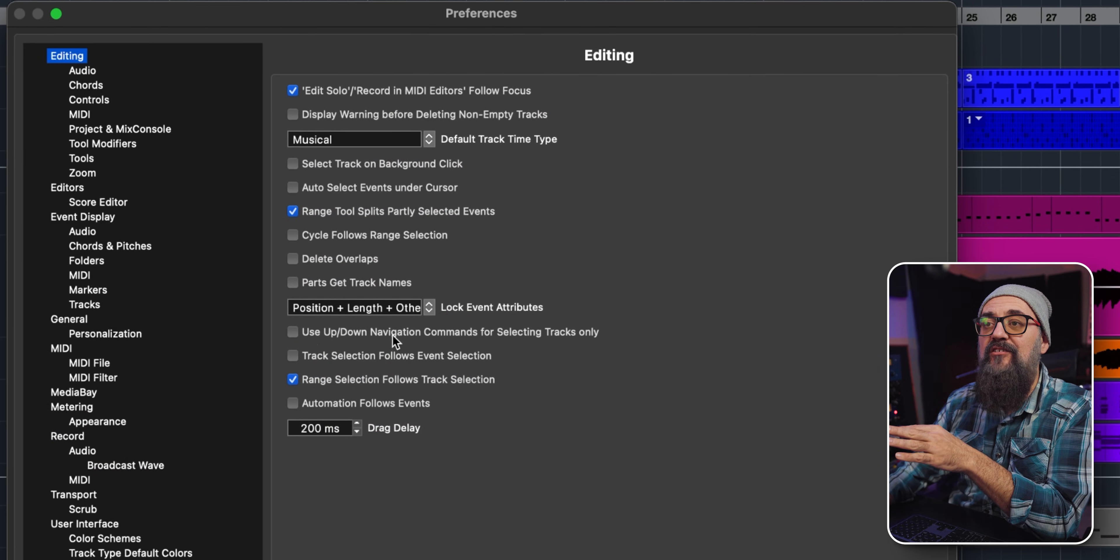
- Toggle the track-only up/down navigation option and step the selection between Drums 2 and SYN Lead Melody Right
click(291, 332)
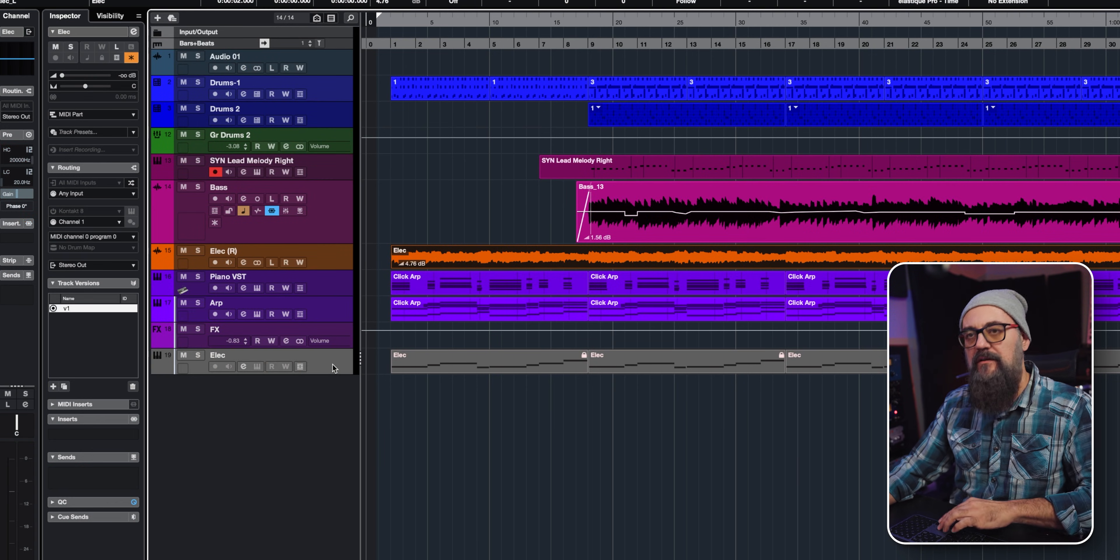
click(225, 108)
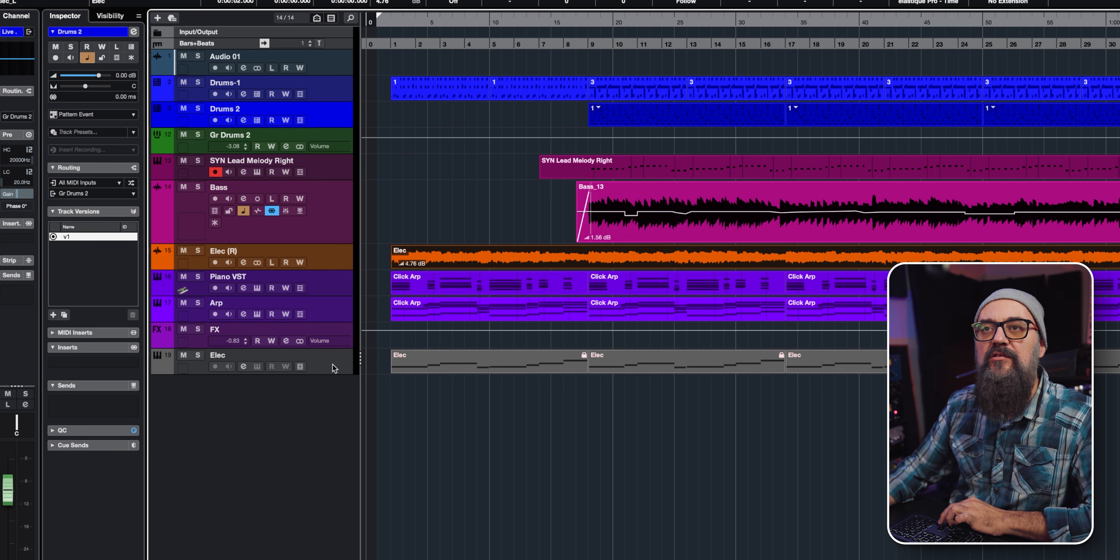
click(252, 160)
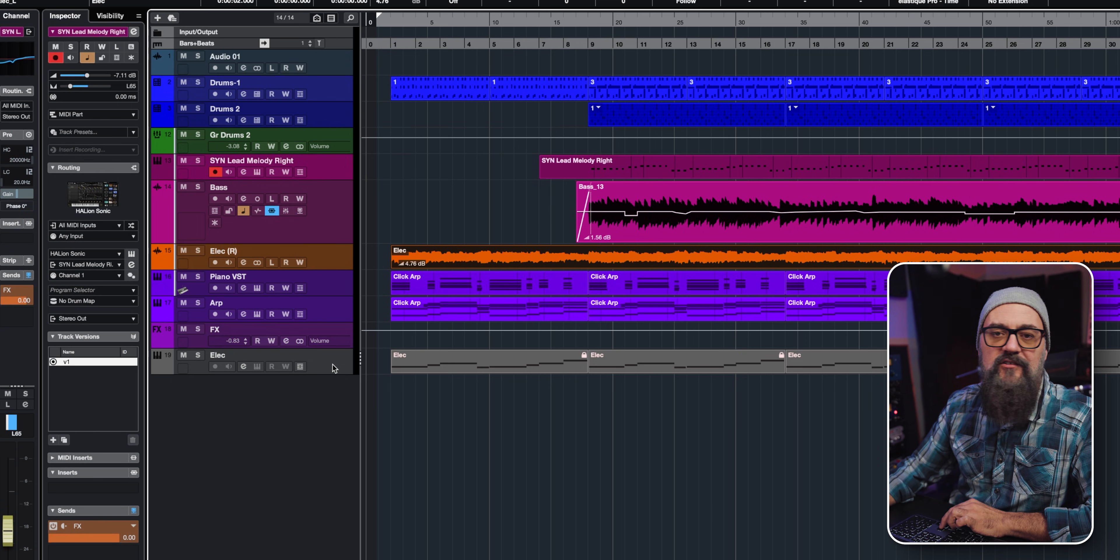
click(225, 109)
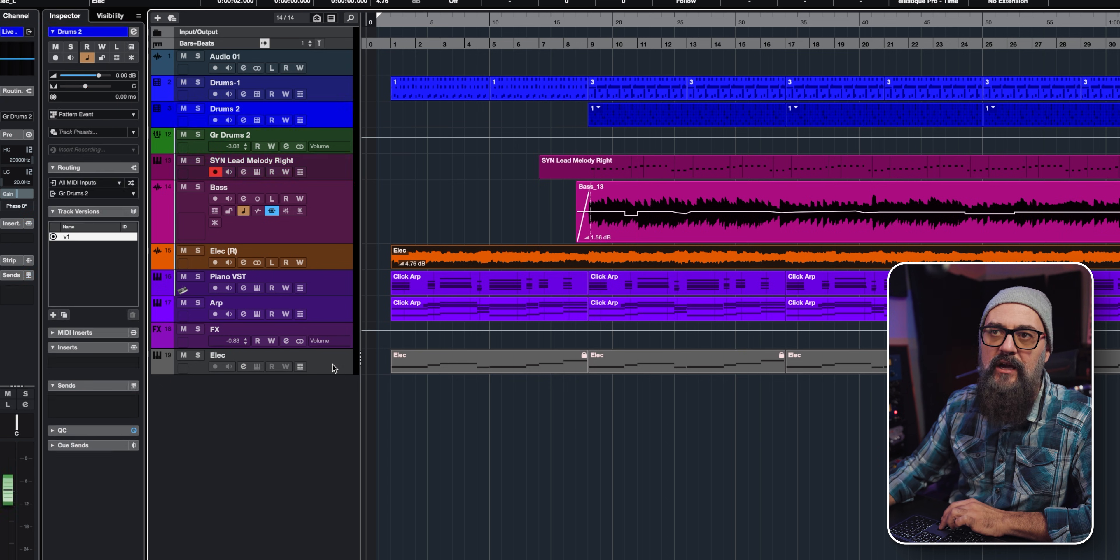
click(214, 330)
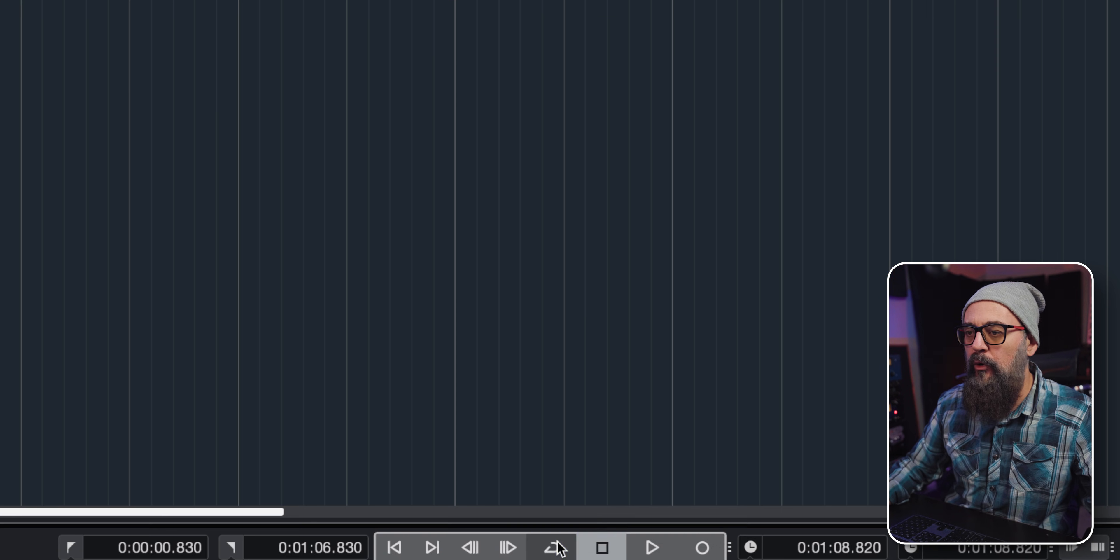
click(551, 554)
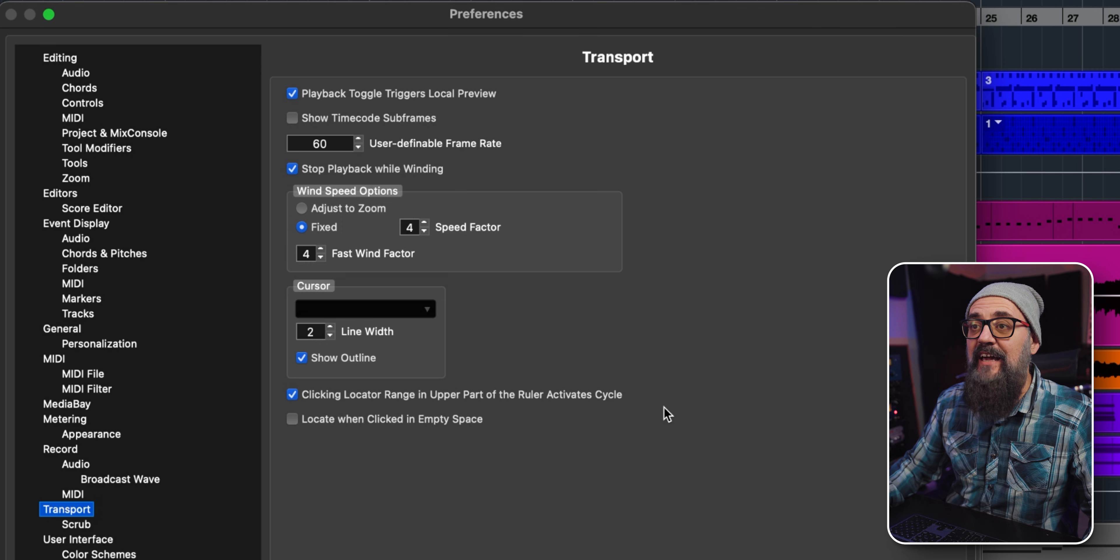
- Uncheck 'Clicking Locator Range in Upper Part of the Ruler Activates Cycle' in Transport preferences
click(292, 394)
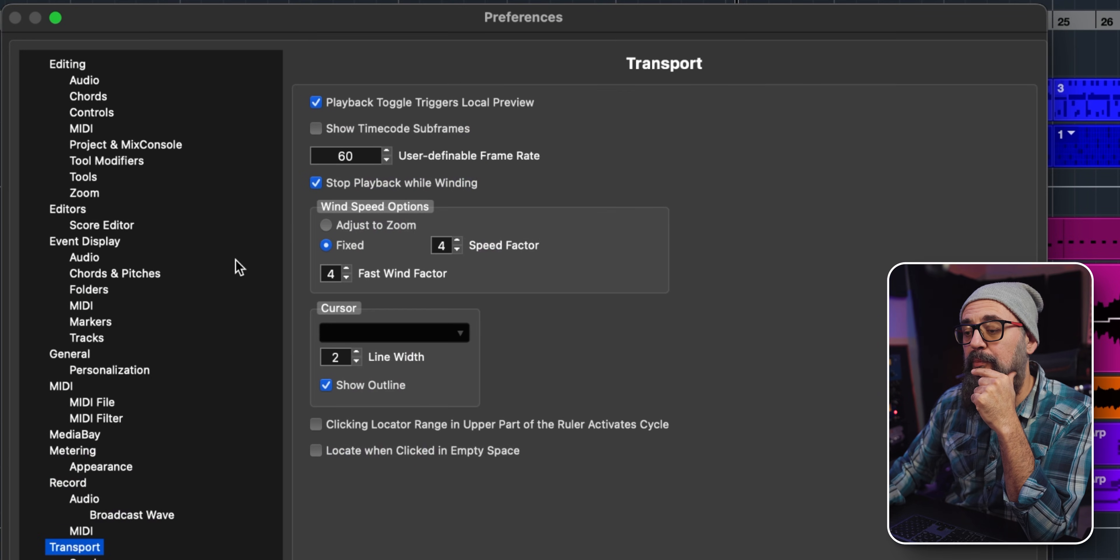
mouse_move(172, 158)
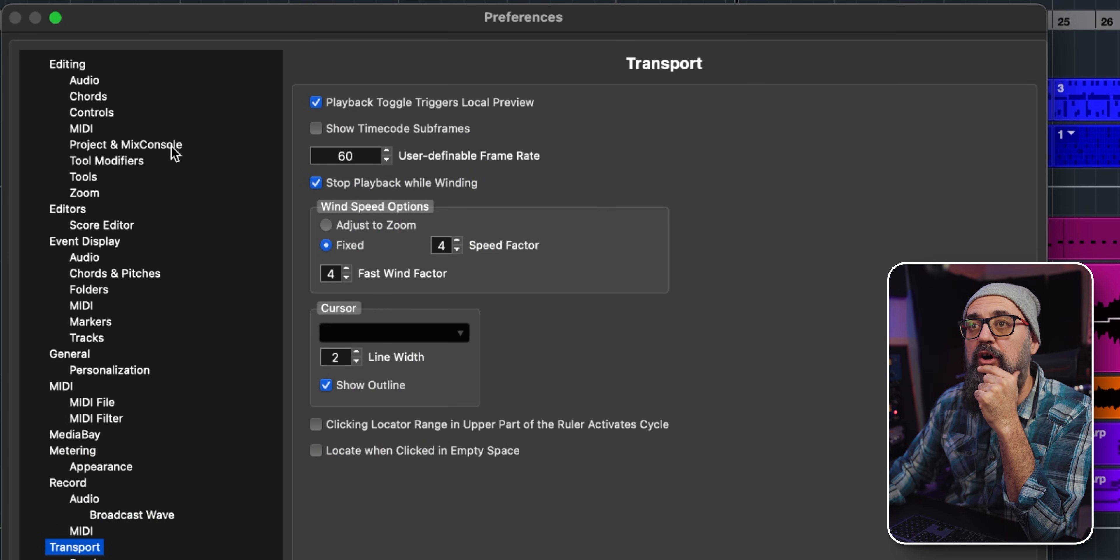
- In Editing > Audio, keep On Import Audio Files set to Use Settings
click(67, 64)
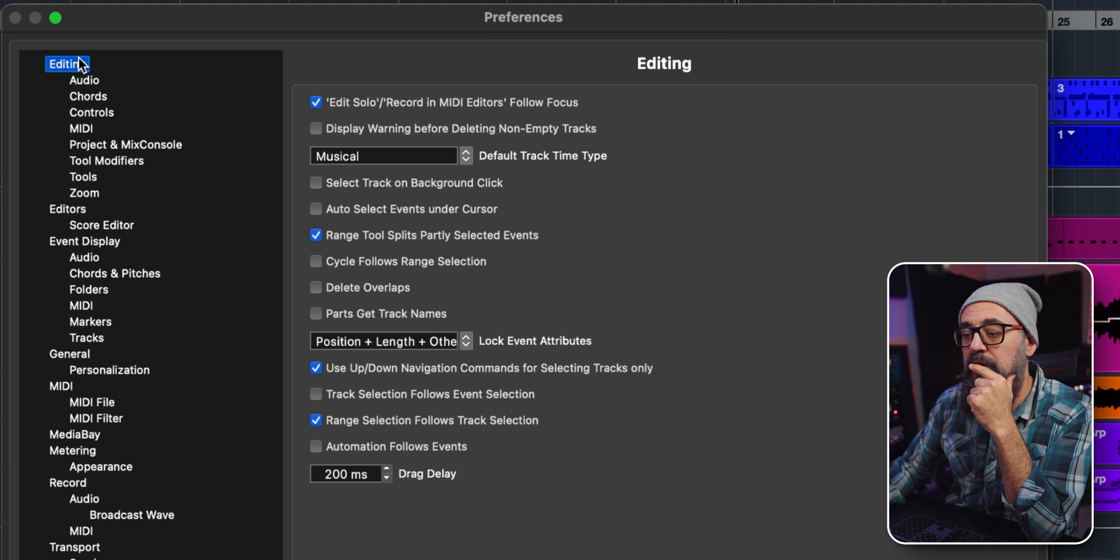
click(84, 81)
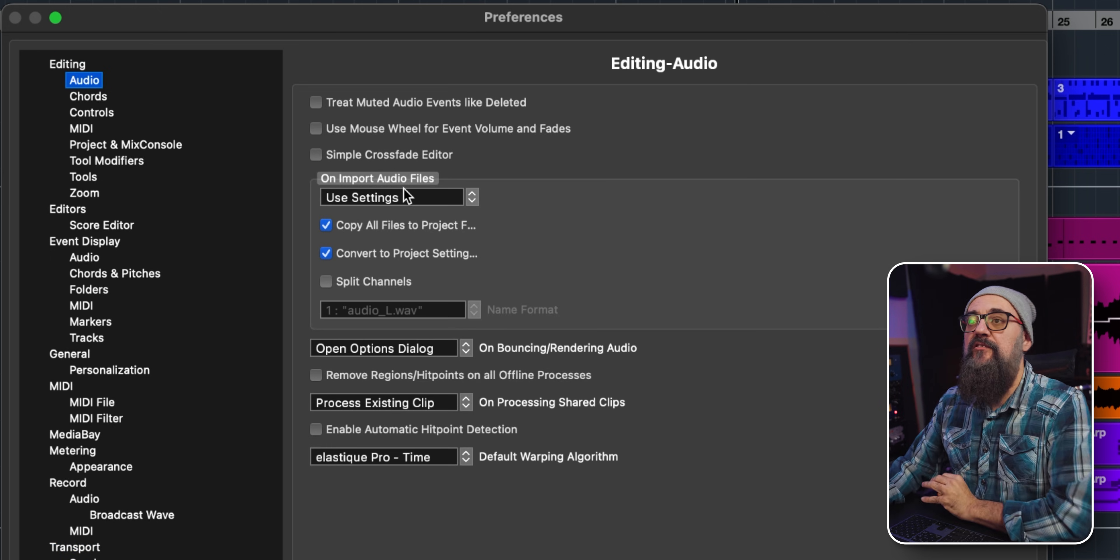
click(392, 198)
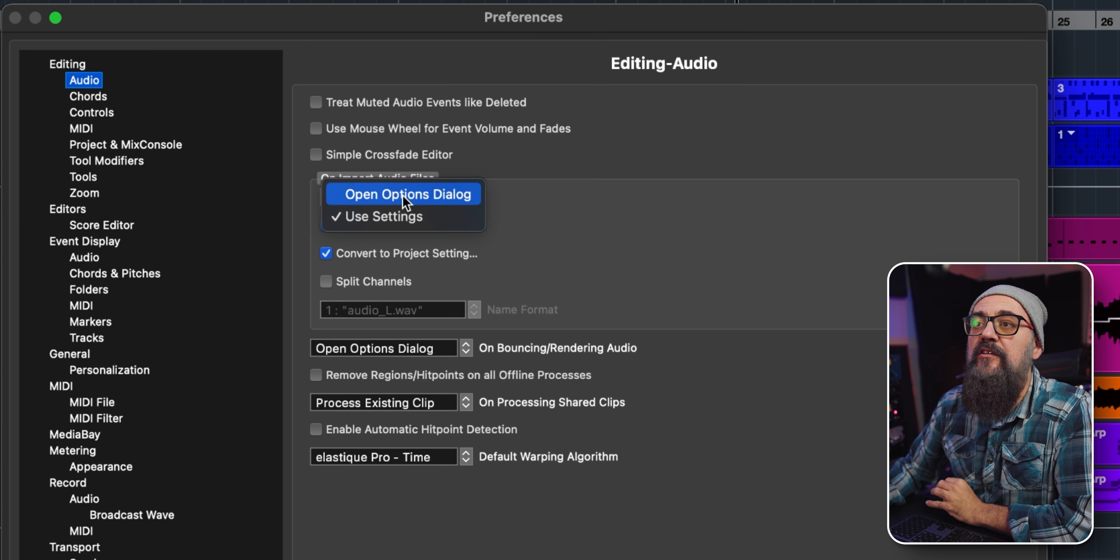
click(403, 194)
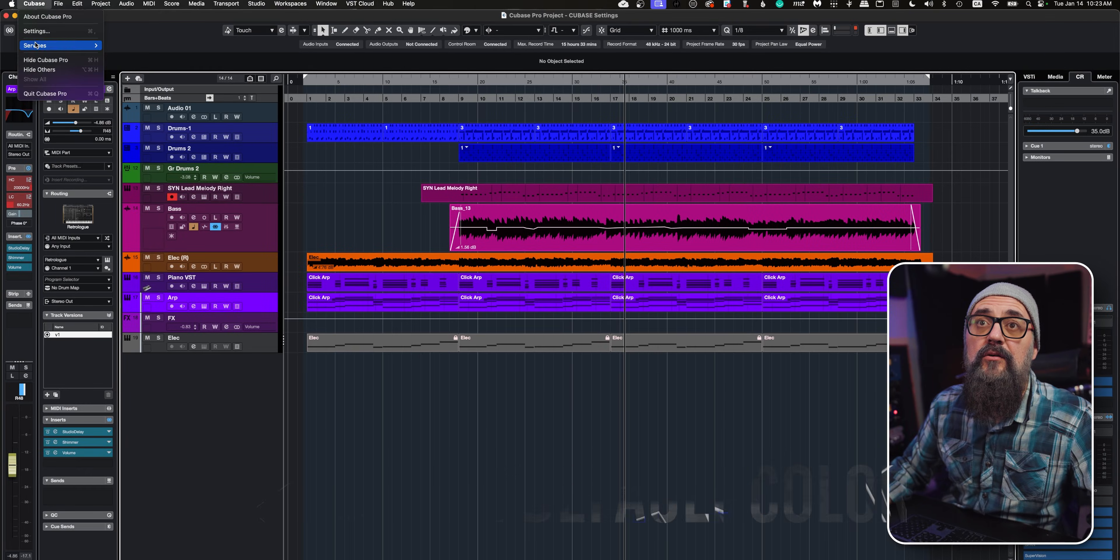
- Show the User Interface Track Type Default Colors page in Preferences
click(36, 32)
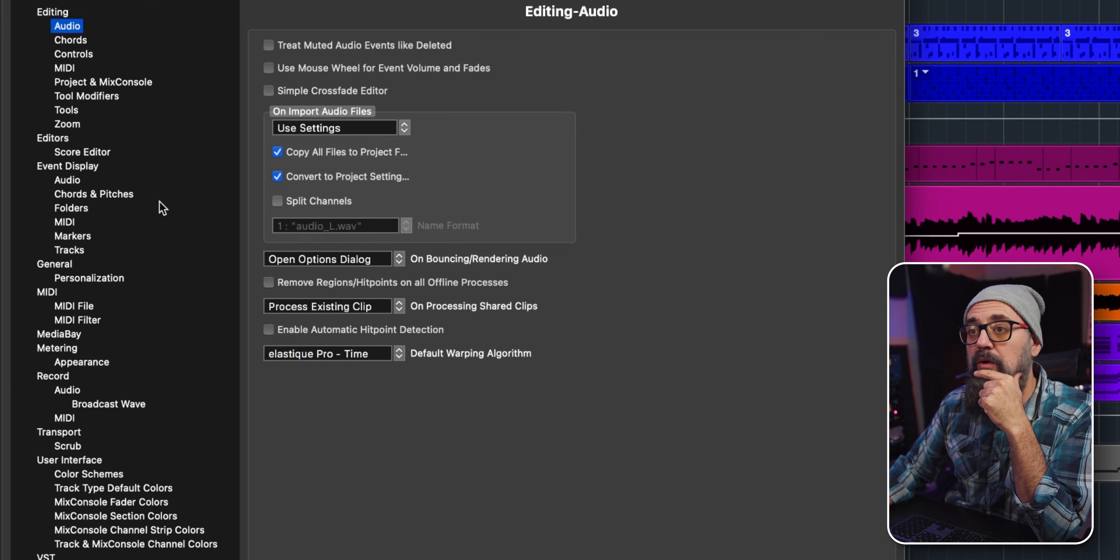
click(112, 488)
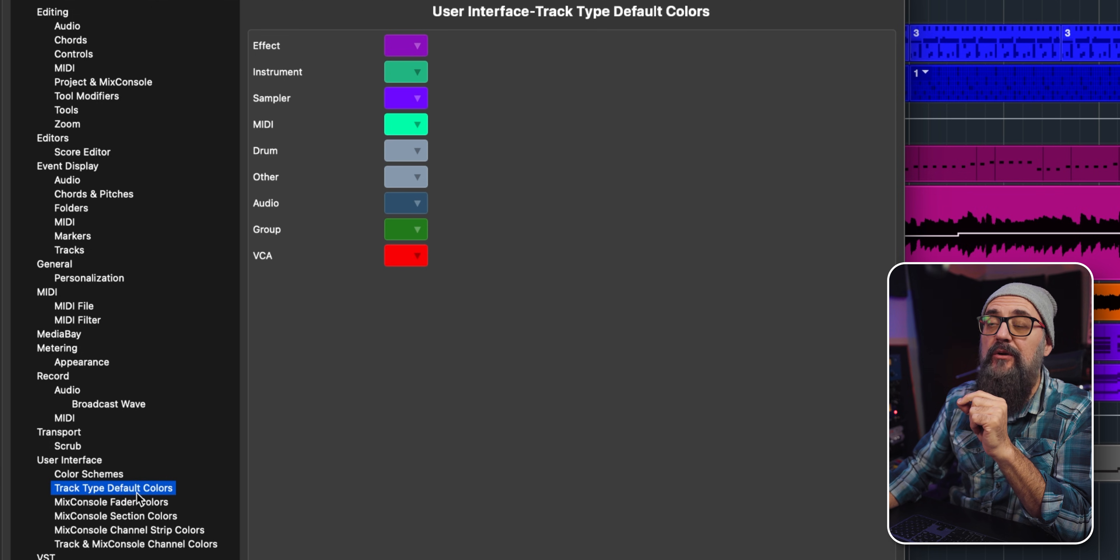
mouse_move(469, 190)
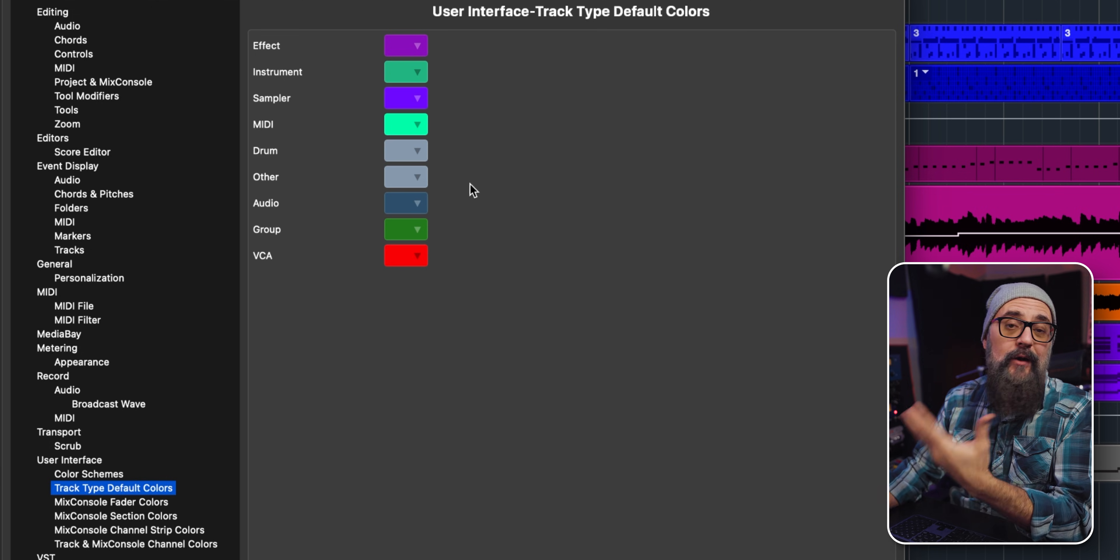
mouse_move(491, 391)
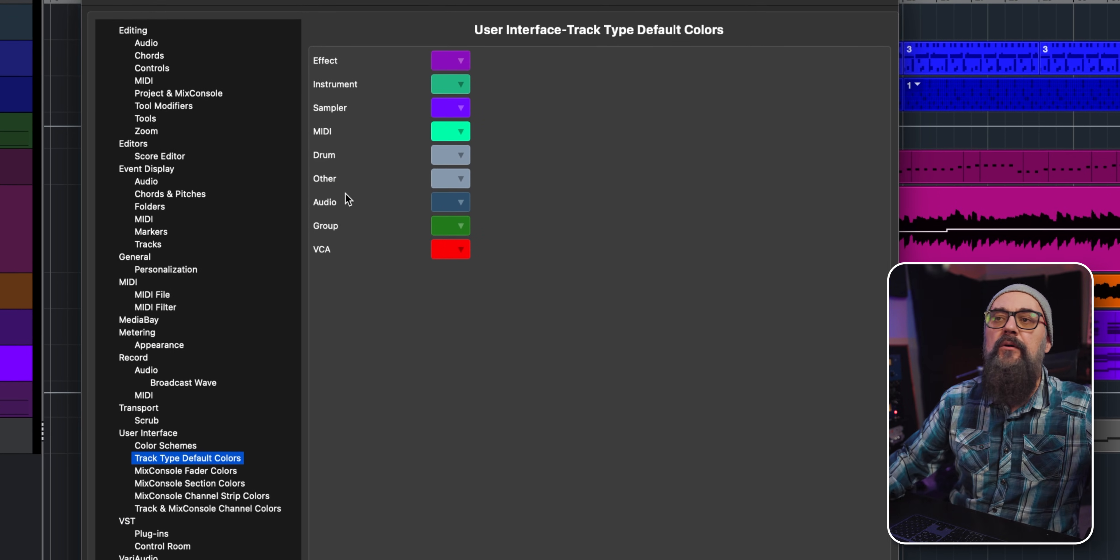
mouse_move(590, 263)
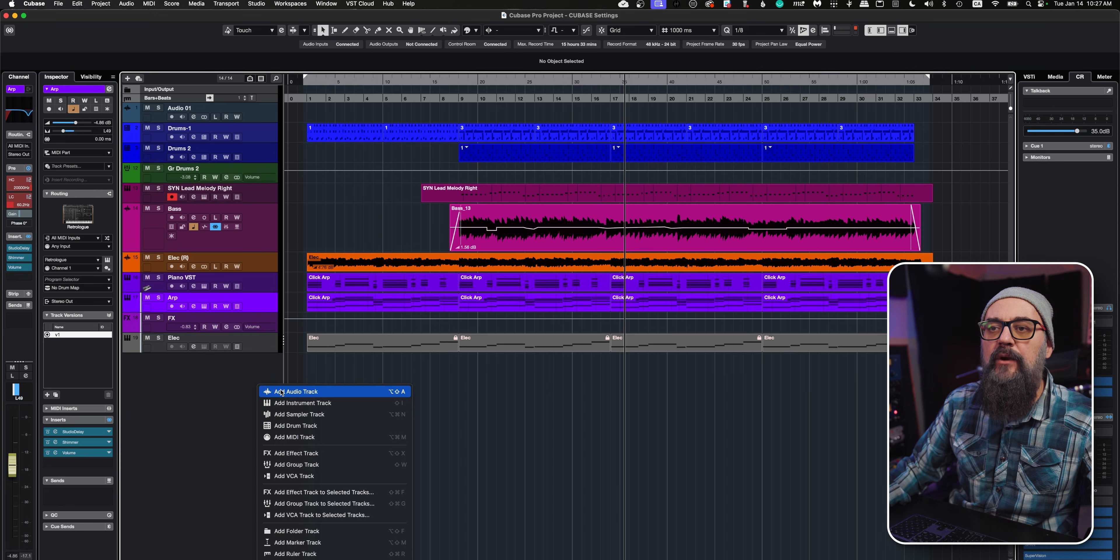
- Add a new Audio 02 track and a stereo group track to the project
click(279, 392)
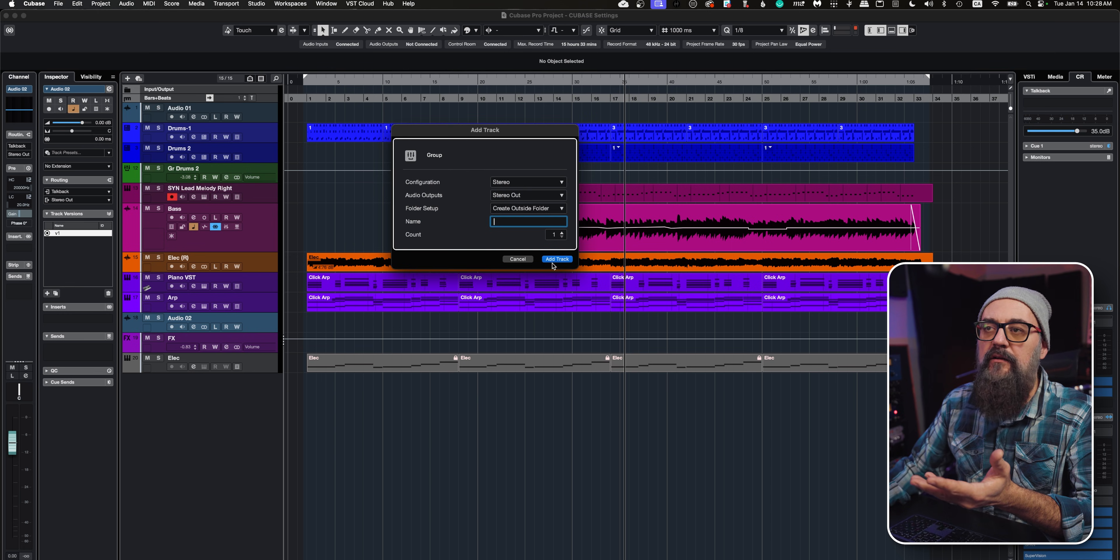
click(557, 259)
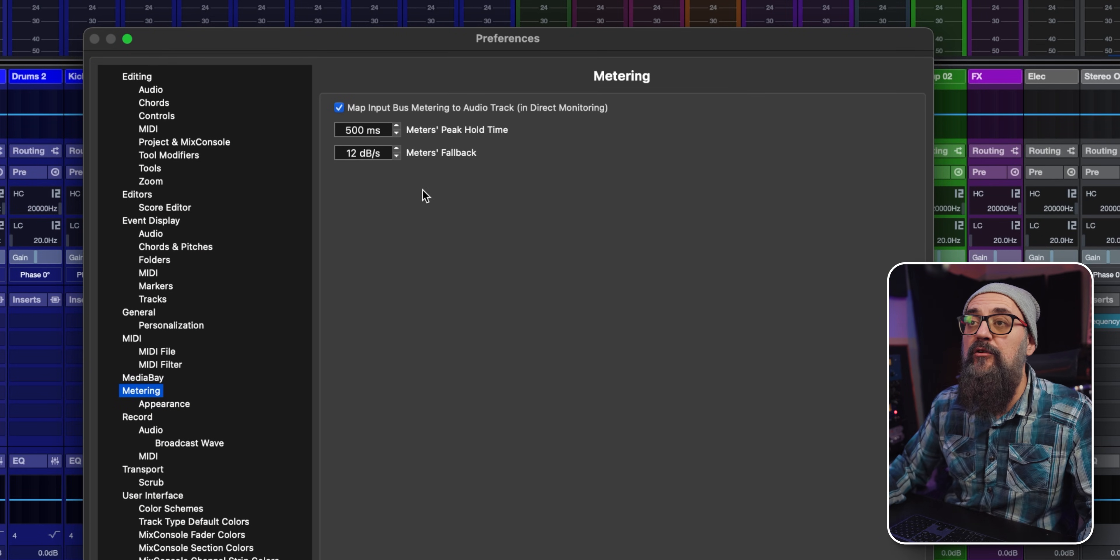
- Raise Meters' Fallback from 12 to 40 dB/s in Metering preferences
click(364, 153)
text(40)
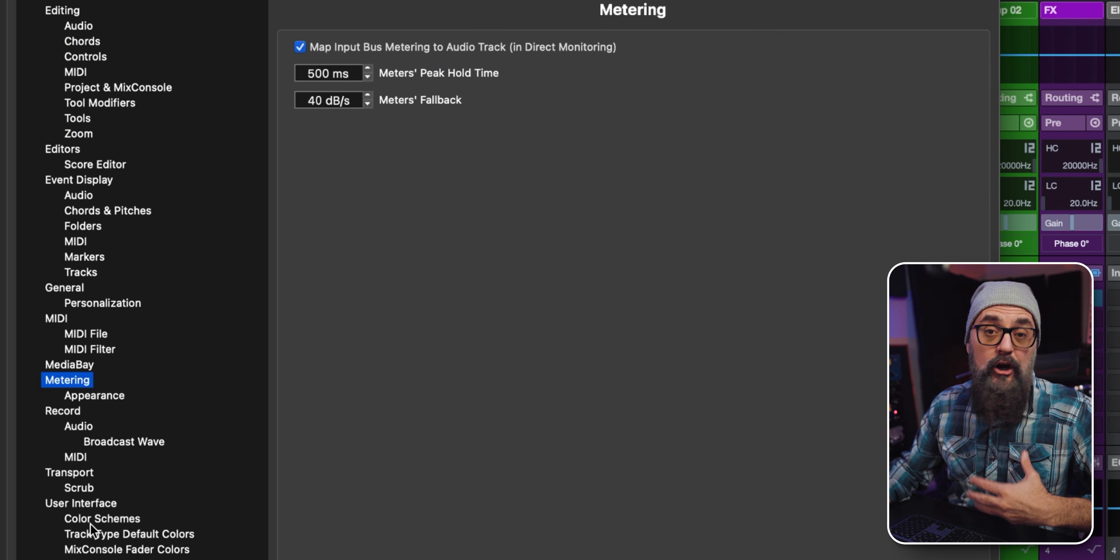
mouse_move(93, 515)
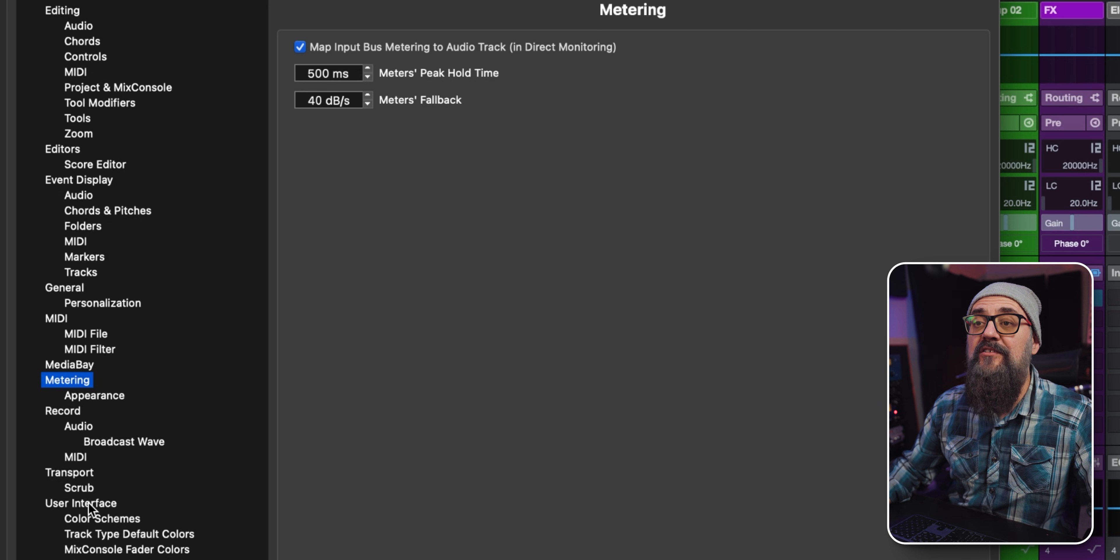
mouse_move(109, 403)
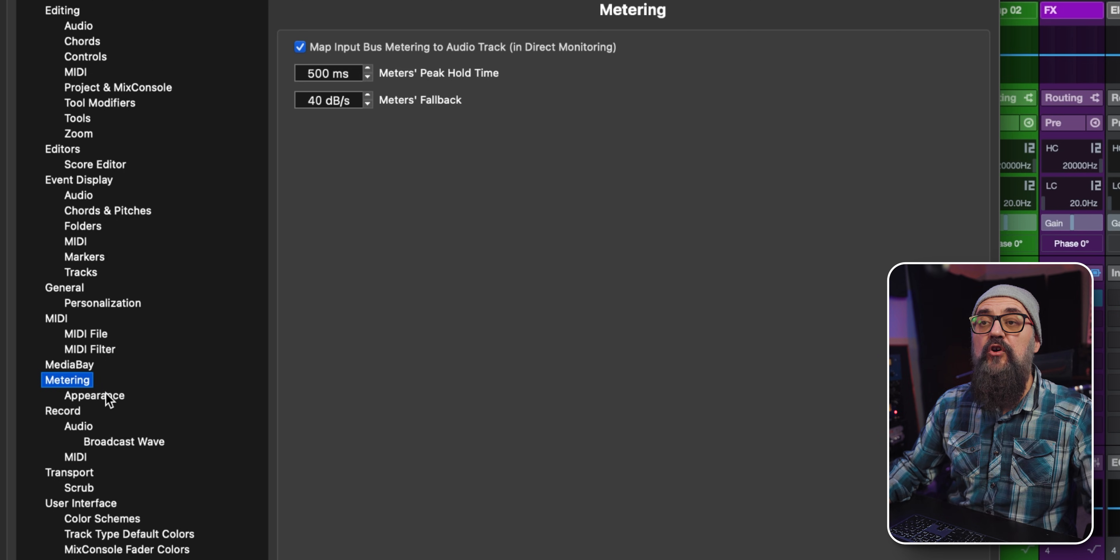
- Show the Metering Appearance page with its -6, -12 and -18 dB markers
click(93, 395)
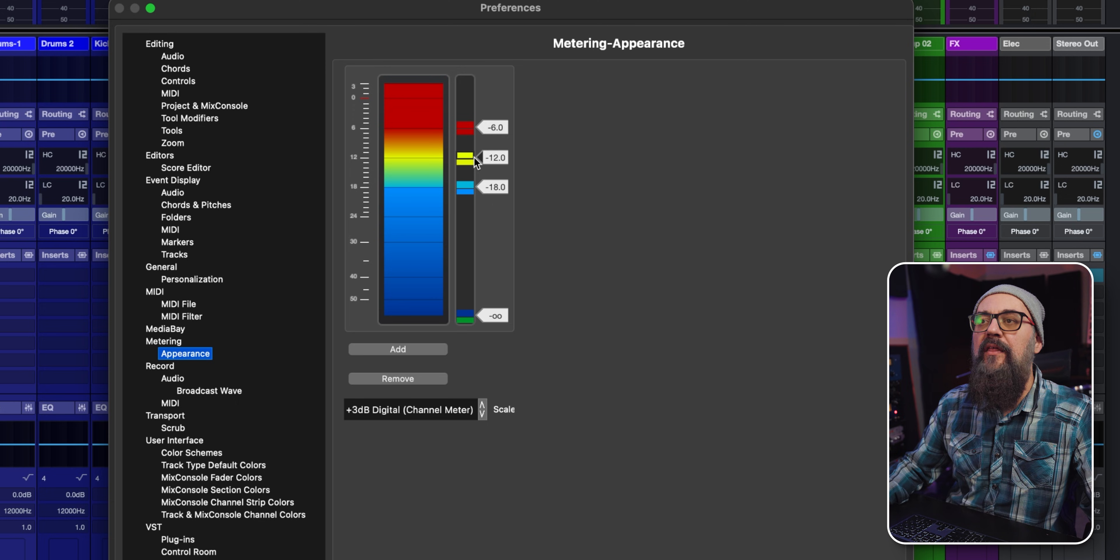
mouse_move(395, 96)
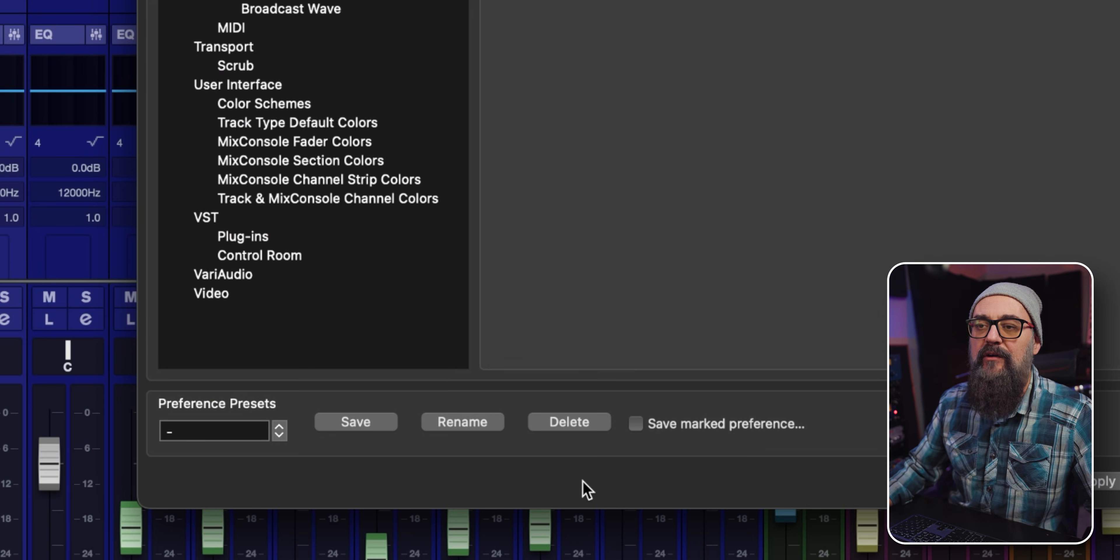
mouse_move(277, 421)
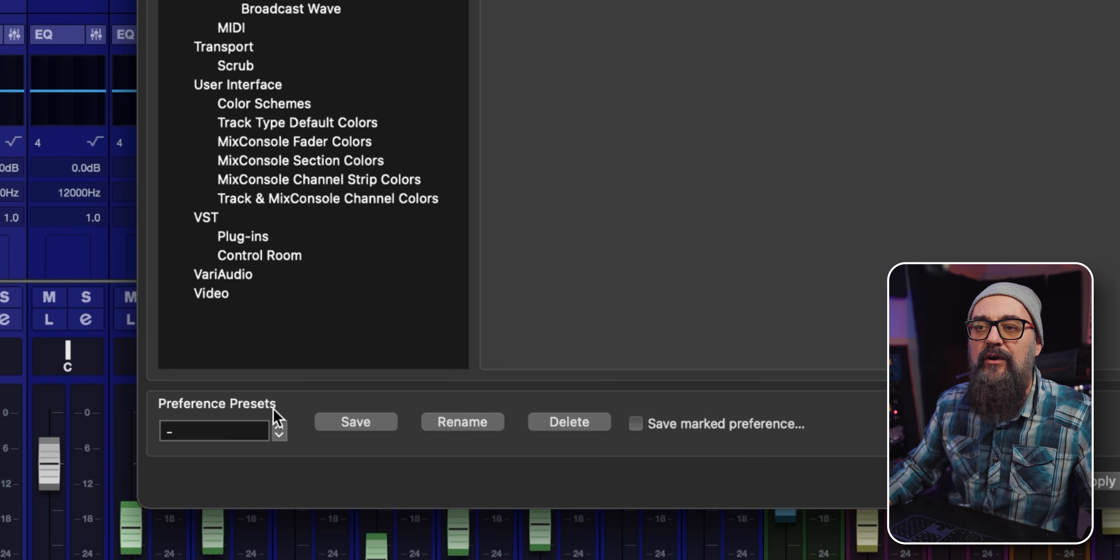
- Save the preferences as preset 'C14 2025', overwriting the existing one
click(356, 421)
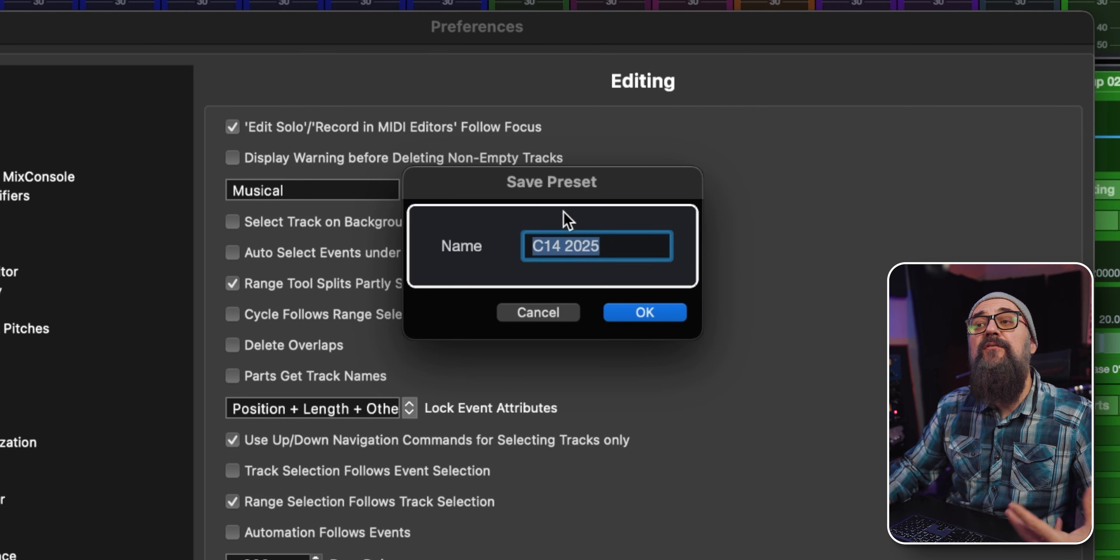
click(622, 246)
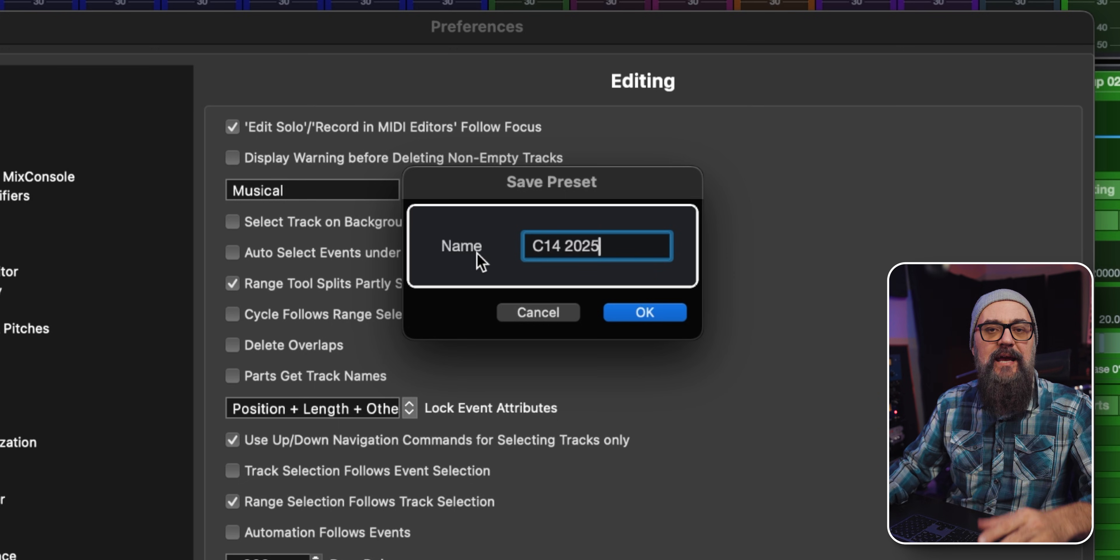
click(645, 312)
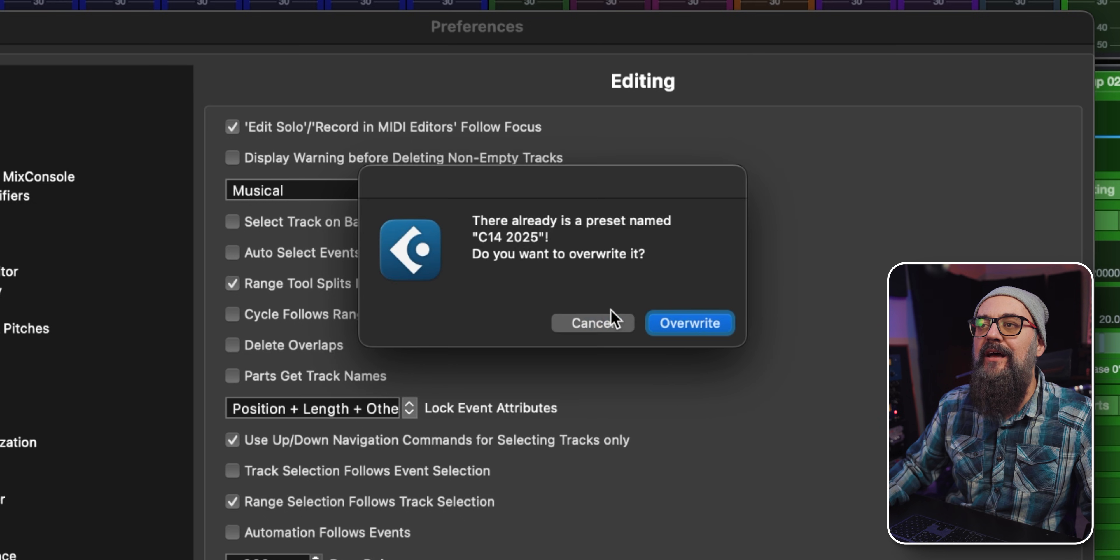
click(690, 323)
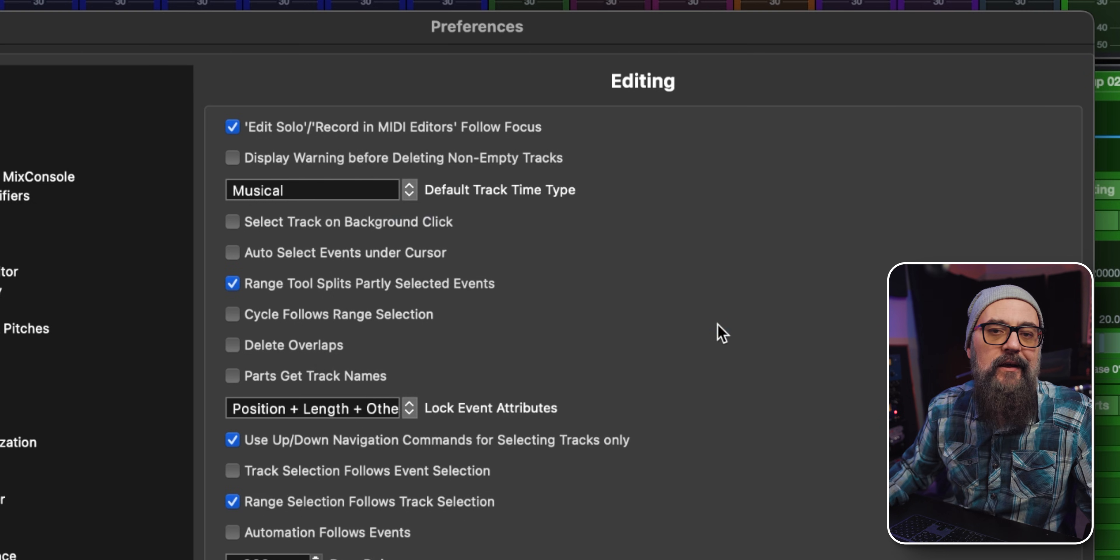